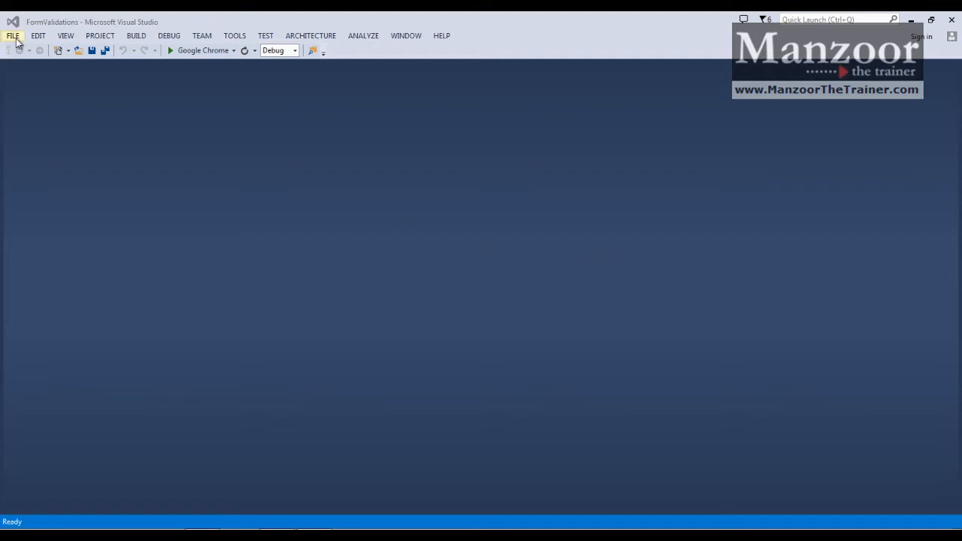
- Create an empty ASP.NET Web Application named EDMValidation with MVC folders and core references
left_click(12, 36)
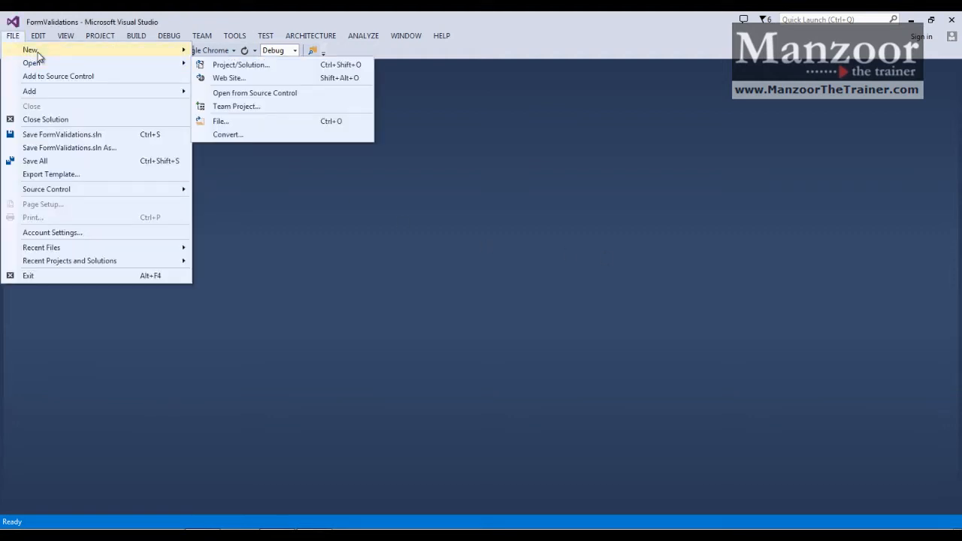
left_click(240, 64)
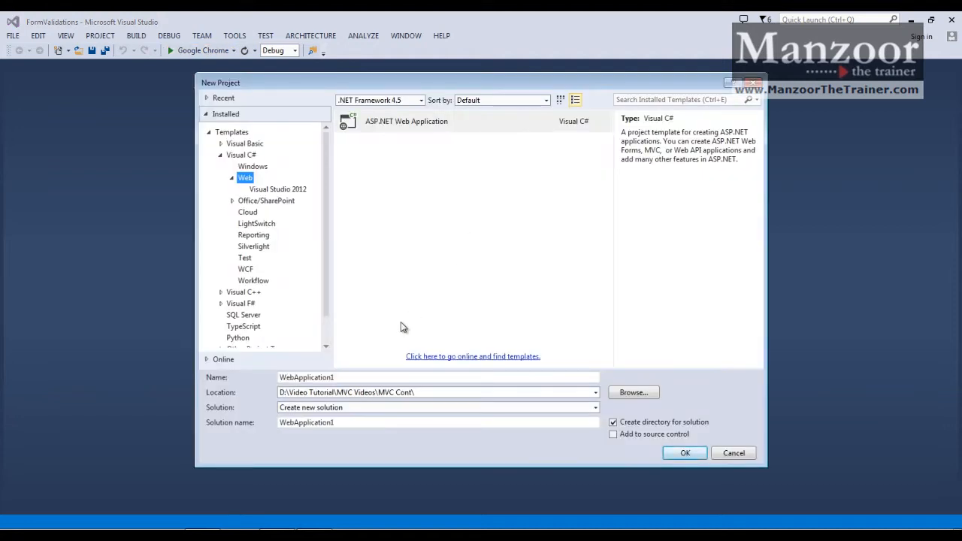
left_click(345, 377)
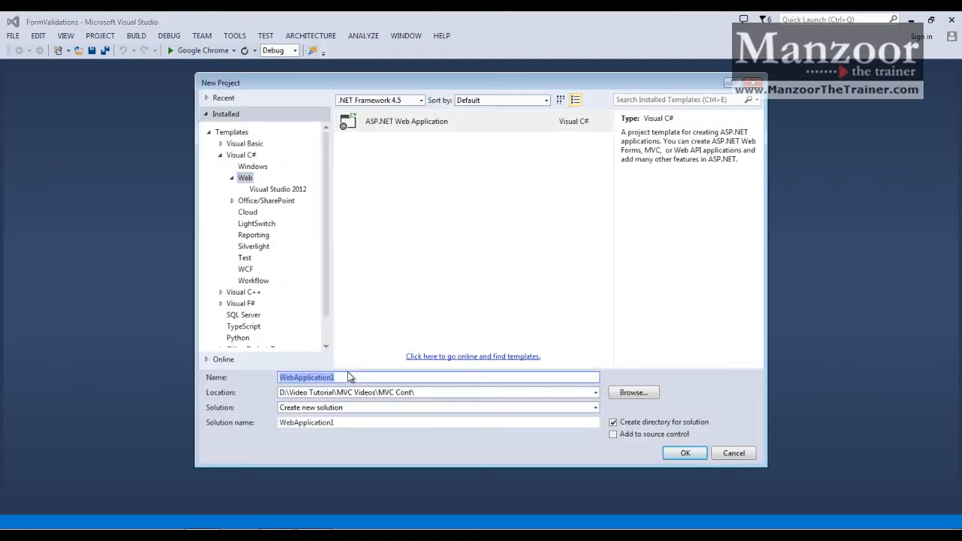
type("EDM")
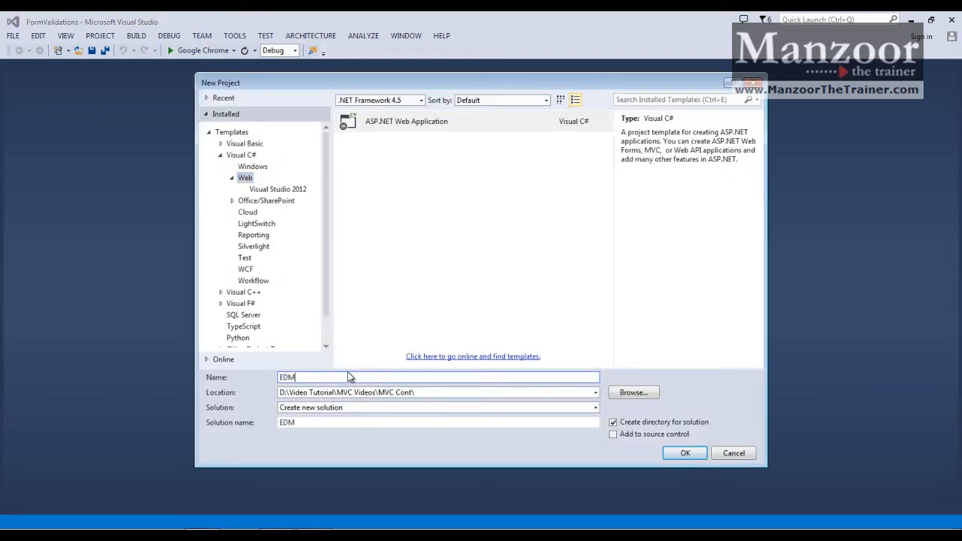
type("Validation")
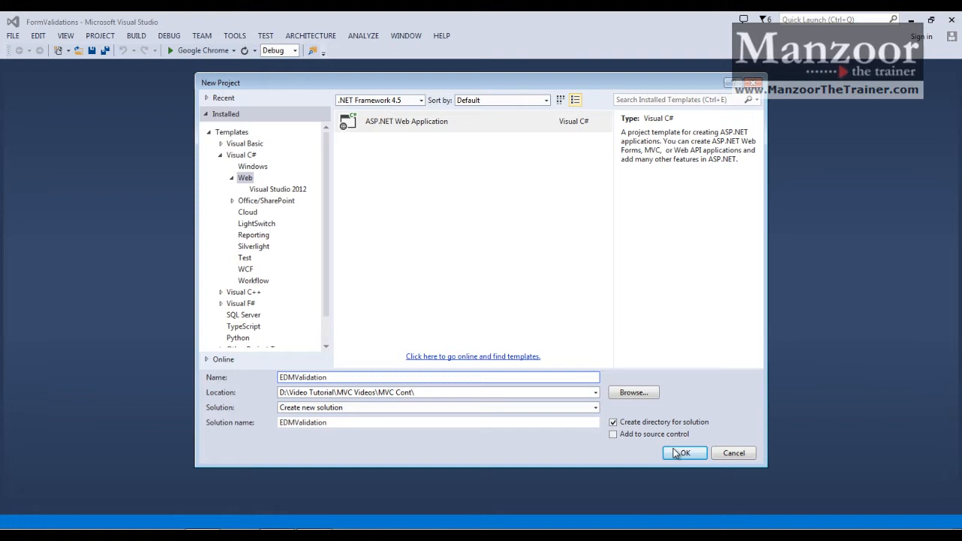
left_click(683, 452)
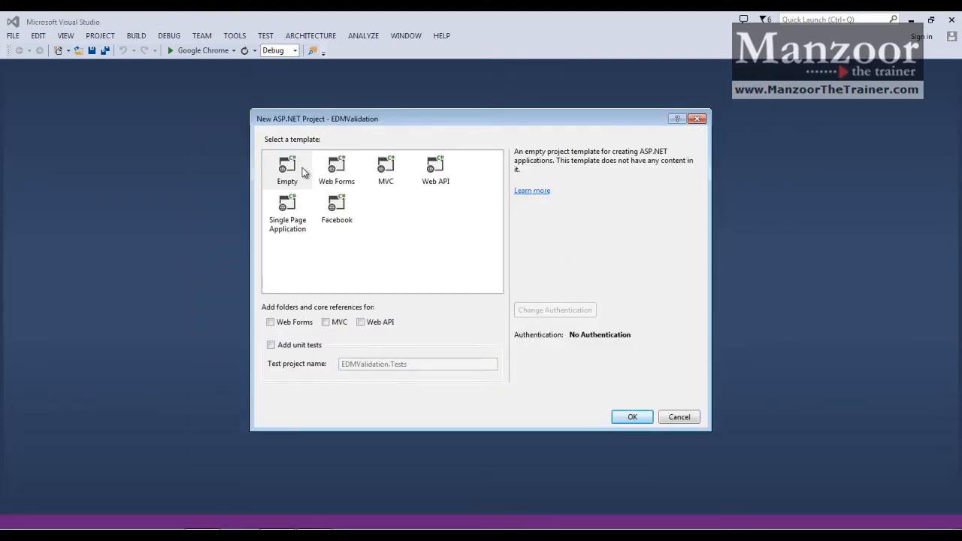
left_click(326, 321)
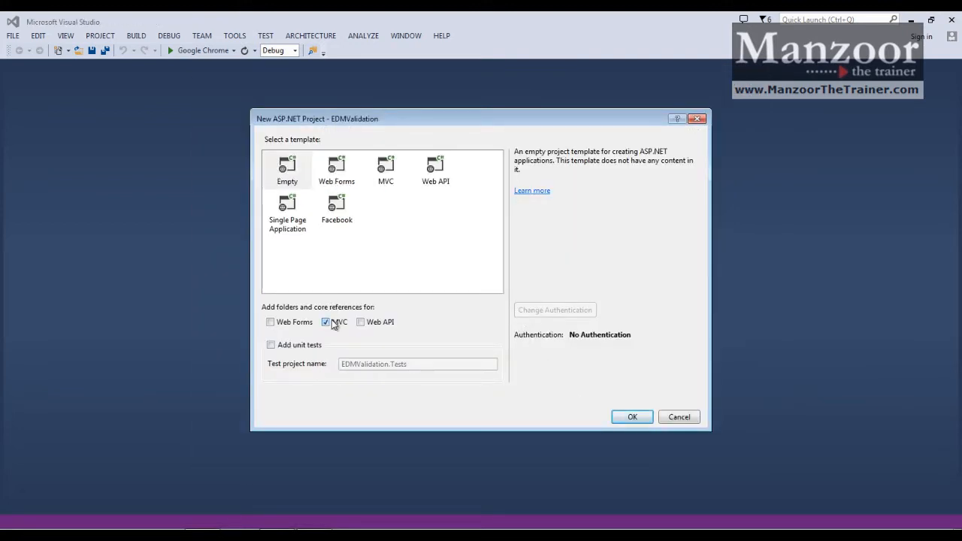
left_click(631, 417)
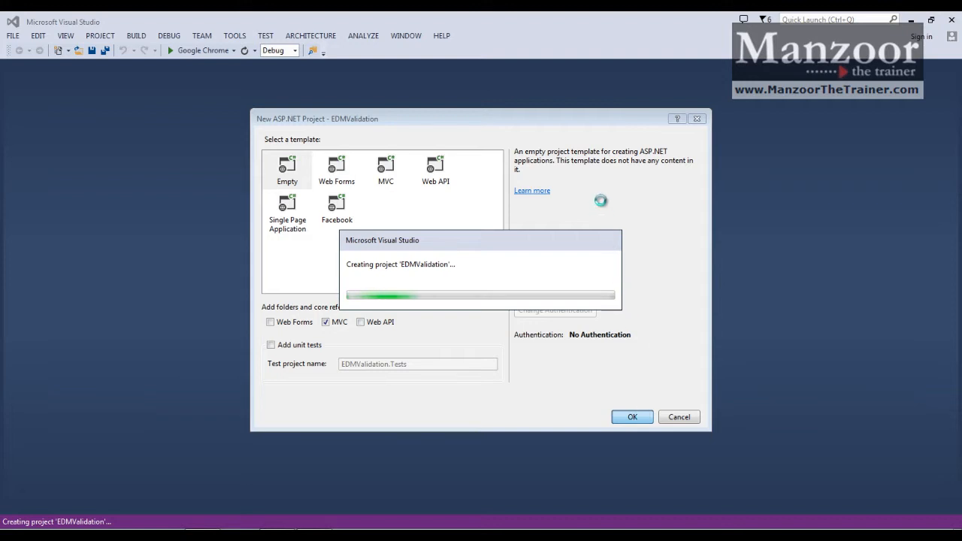
- Add a new item to EDMValidation using the Data > ADO.NET Entity Data Model template
right_click(765, 124)
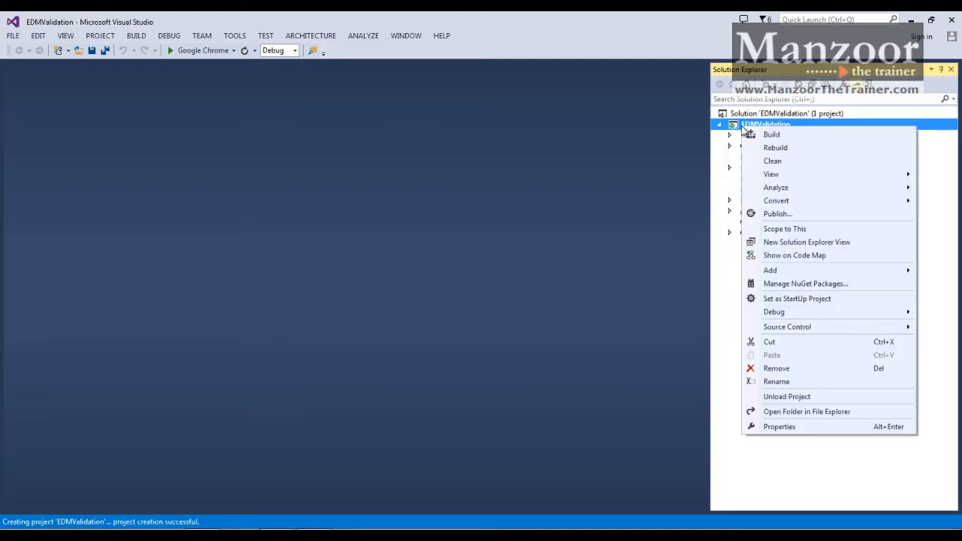
mouse_move(769, 259)
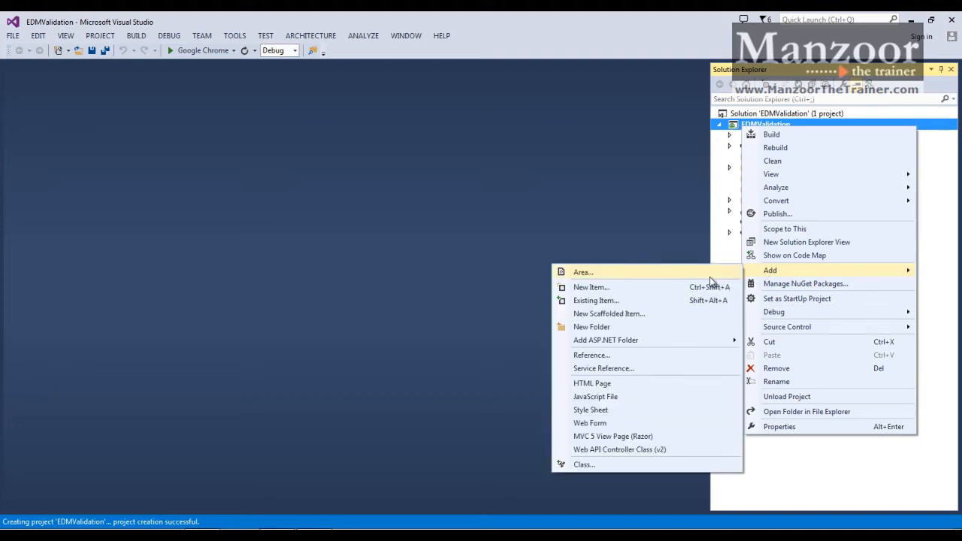
left_click(591, 287)
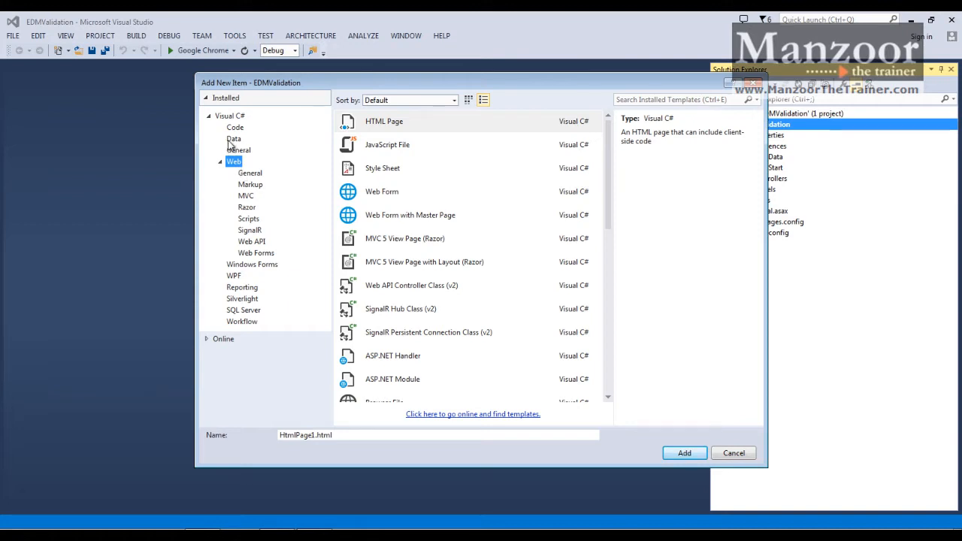
left_click(234, 138)
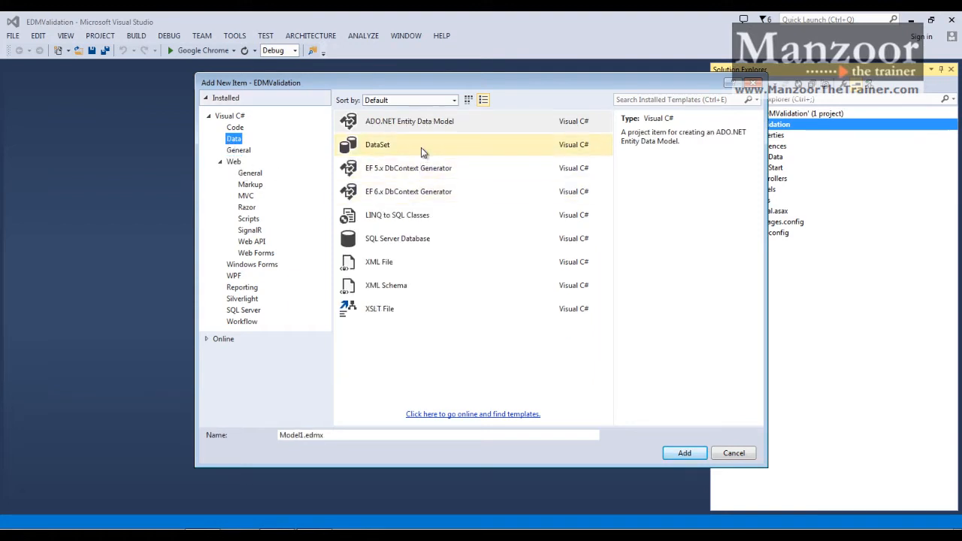
left_click(408, 121)
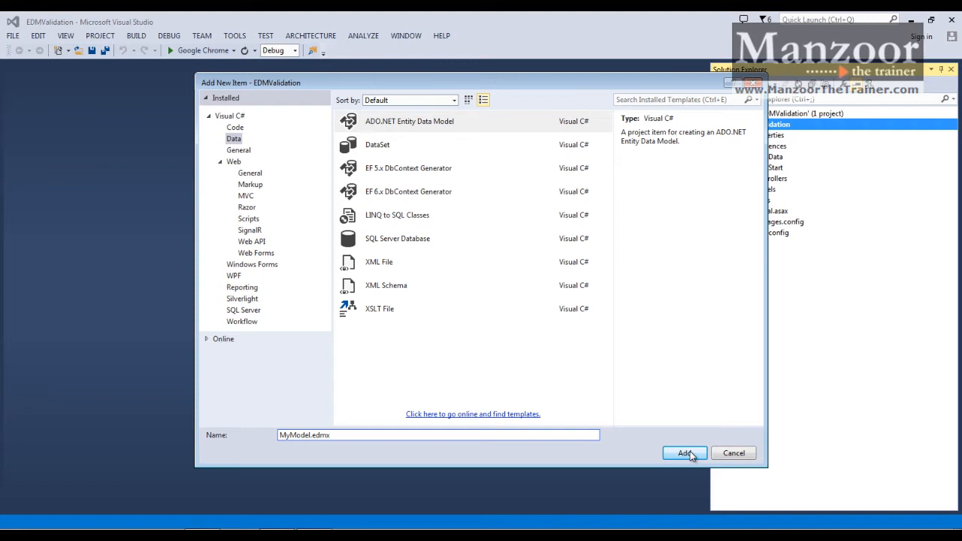
- Add MyModel.edmx generated from a new SQL Express connection to OrganizationDB
left_click(683, 453)
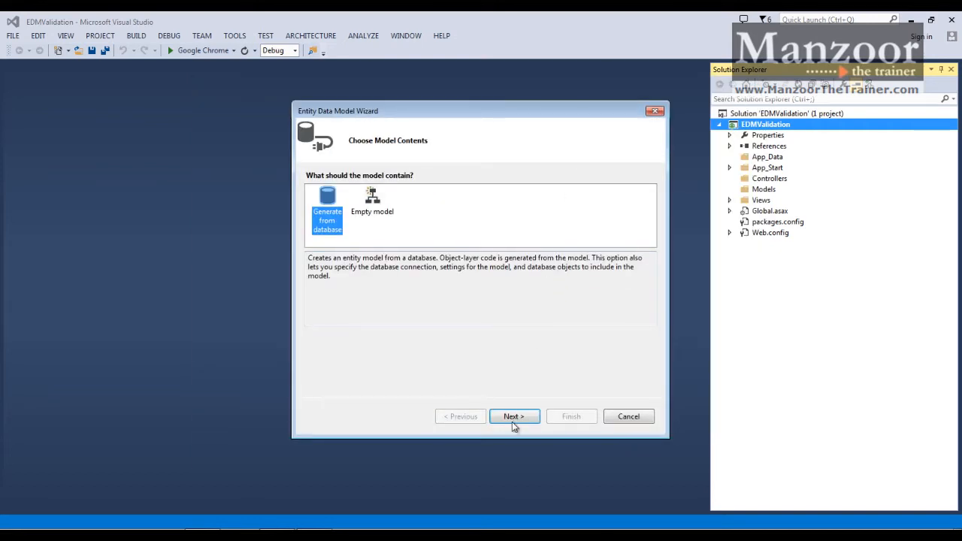
left_click(514, 416)
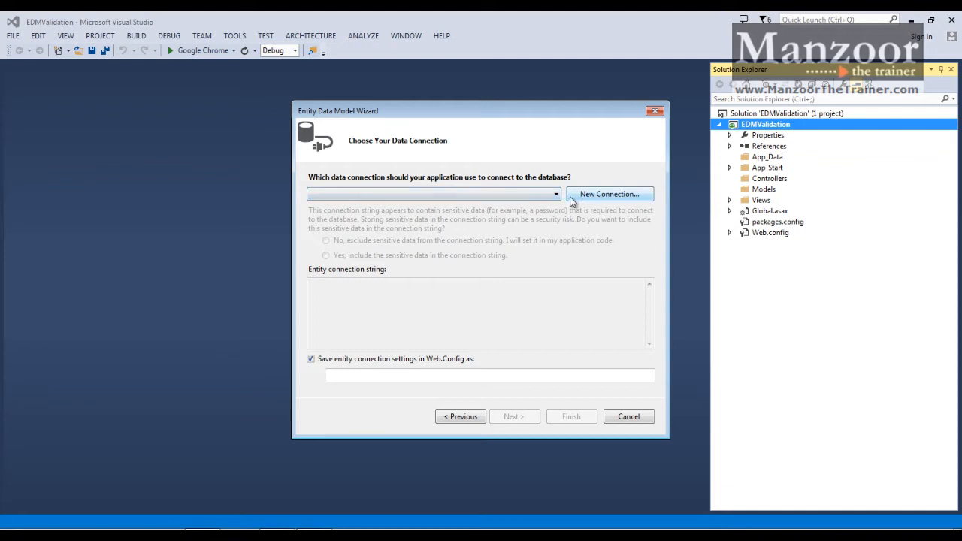
left_click(609, 194)
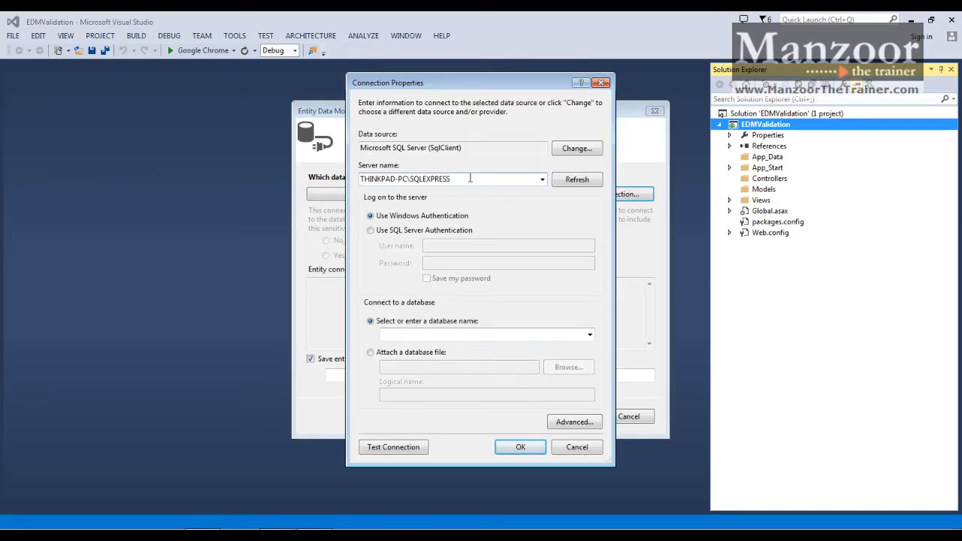
left_click(590, 335)
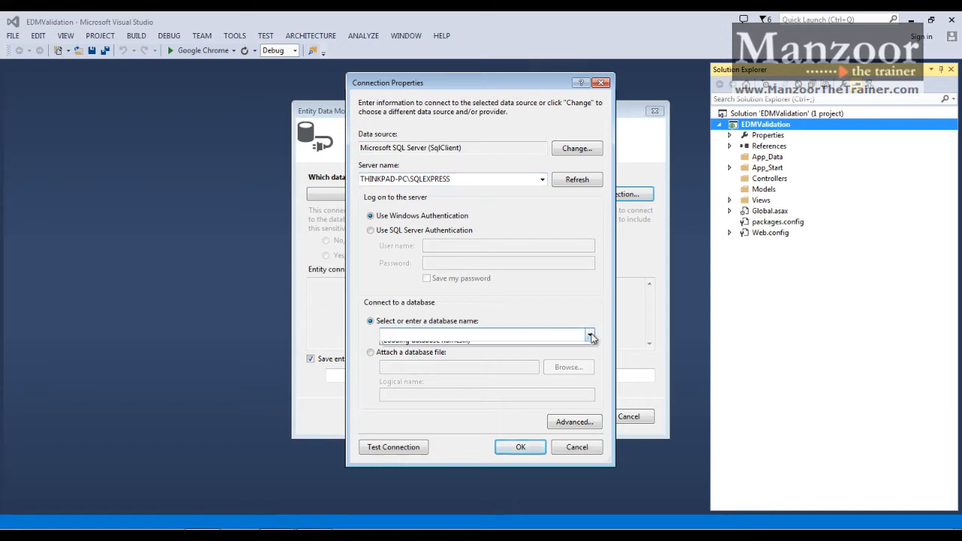
left_click(589, 334)
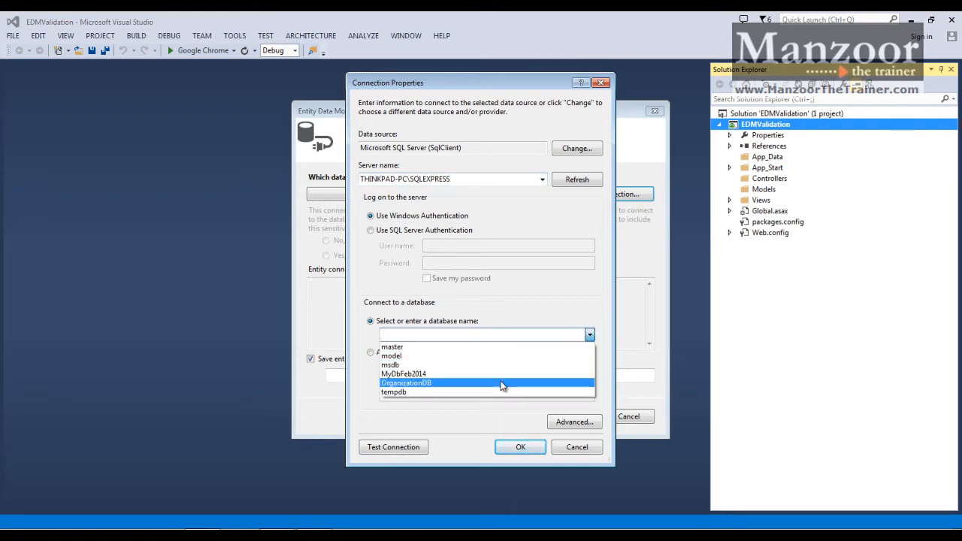
left_click(406, 382)
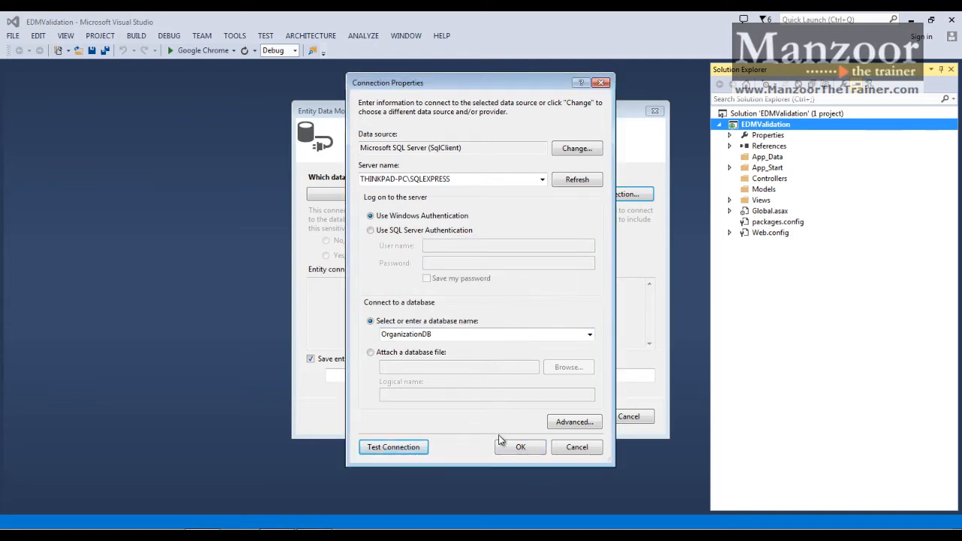
left_click(519, 446)
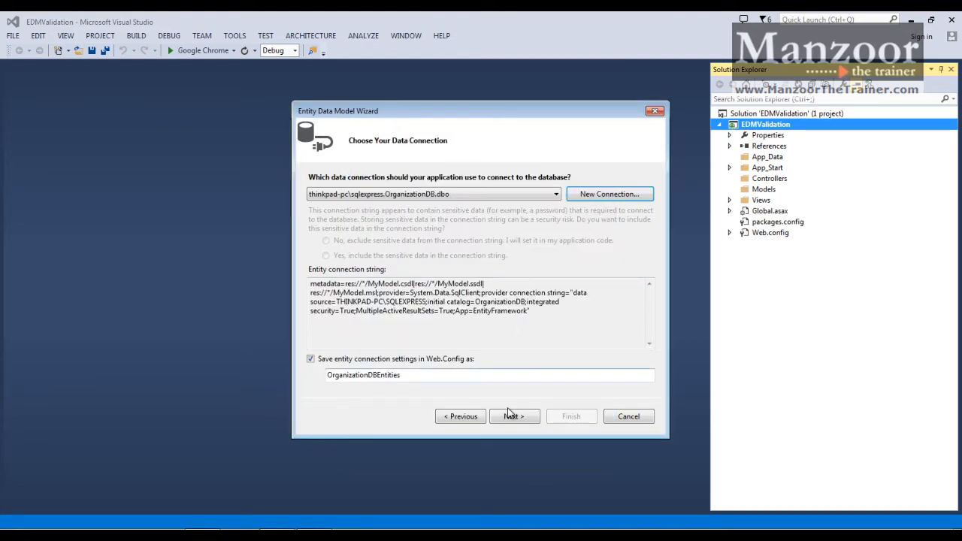
- Generate MyModel.edmx from tbl_Dept with Entity Framework 6.0, then open and save tbl_Dept.cs
left_click(514, 416)
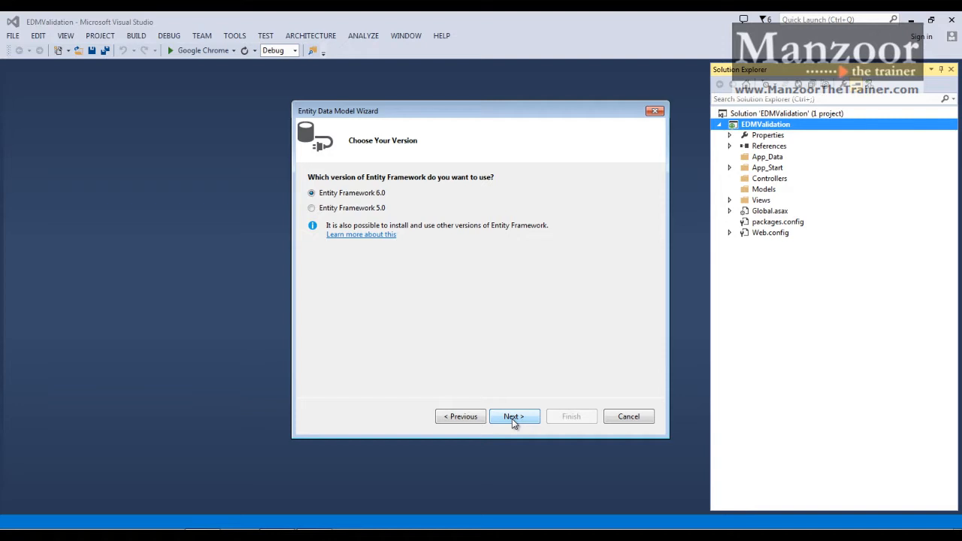
left_click(514, 416)
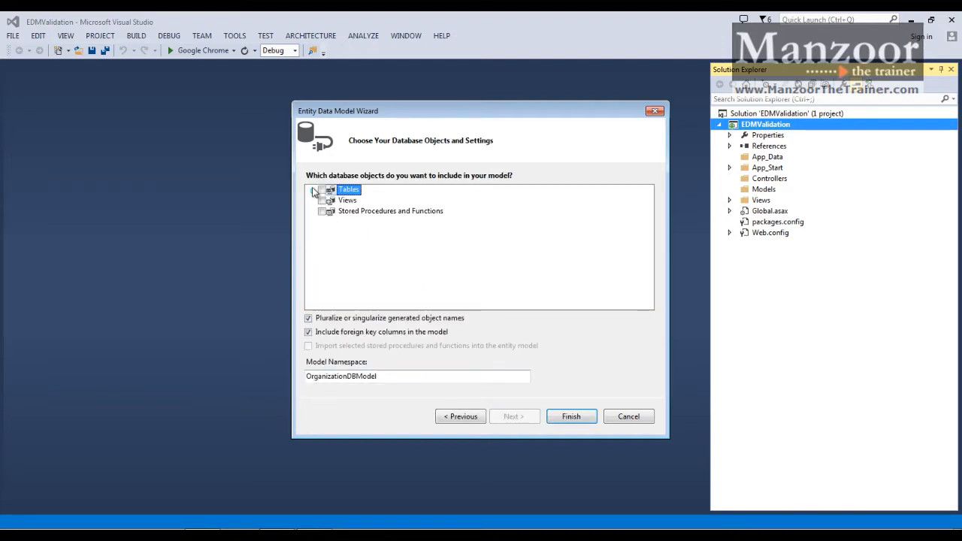
left_click(312, 189)
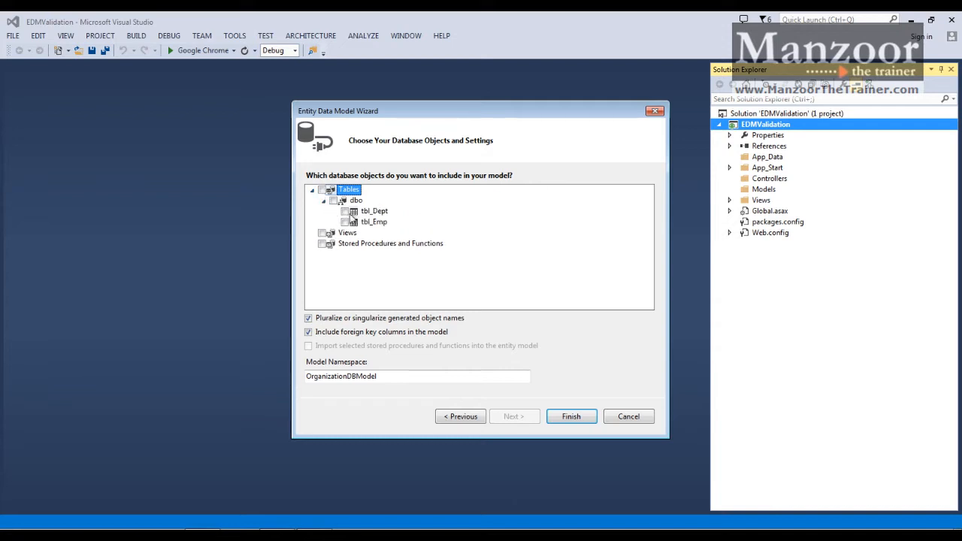
left_click(321, 190)
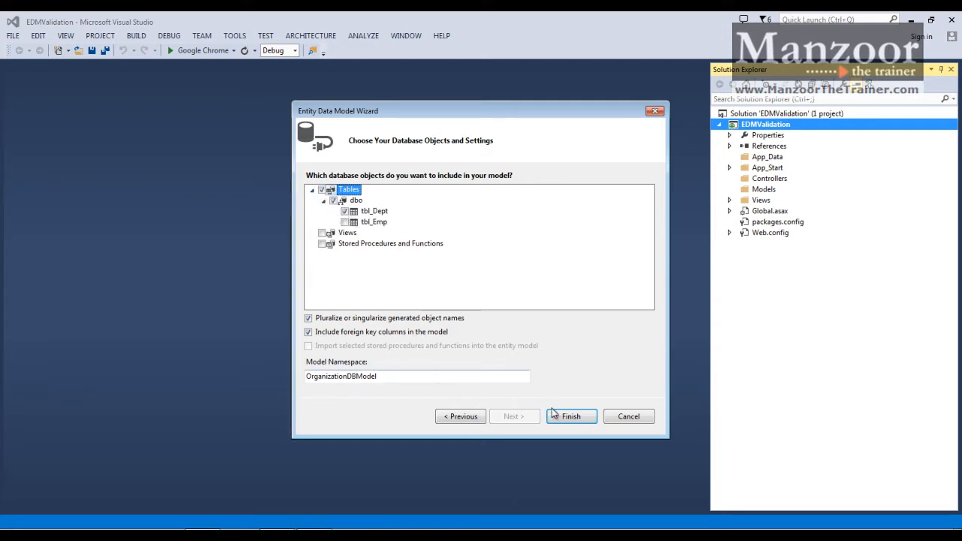
left_click(570, 417)
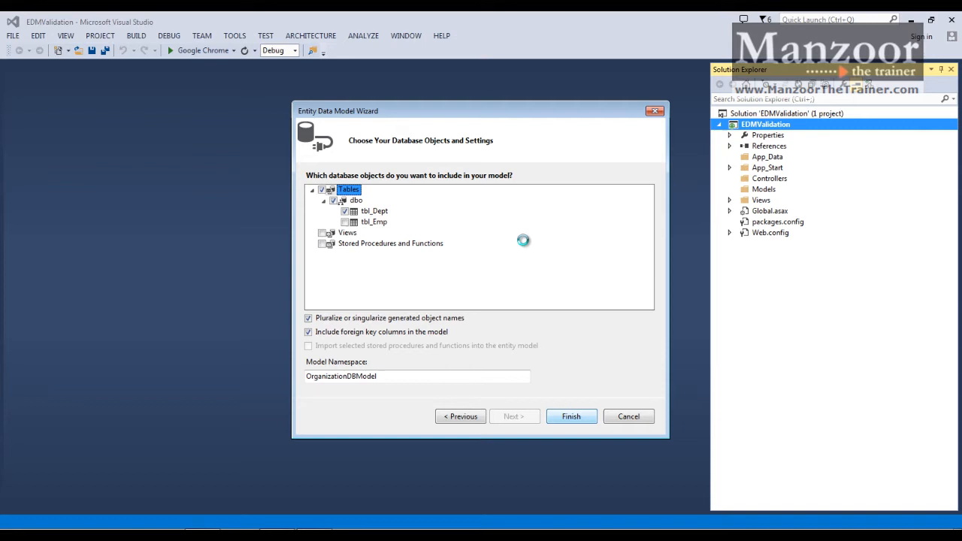
left_click(570, 415)
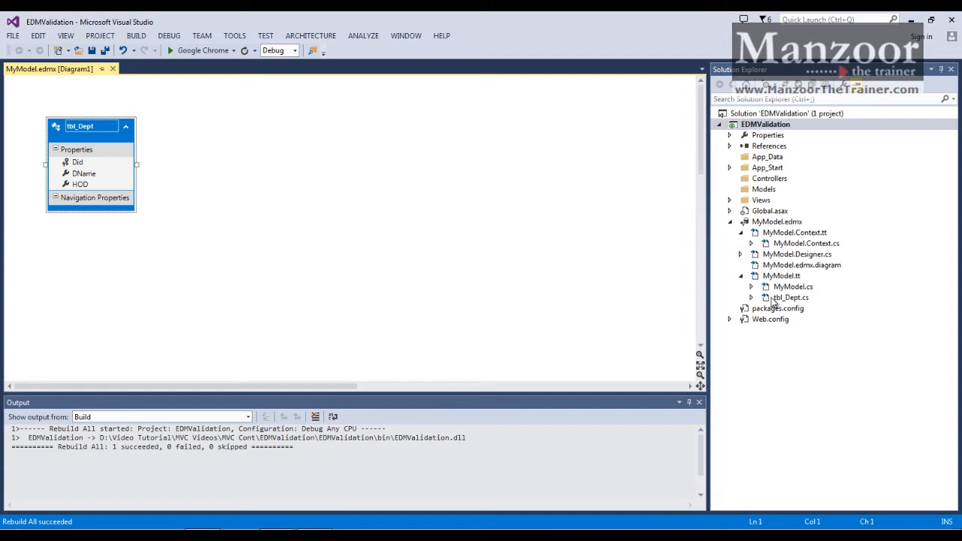
double_click(789, 297)
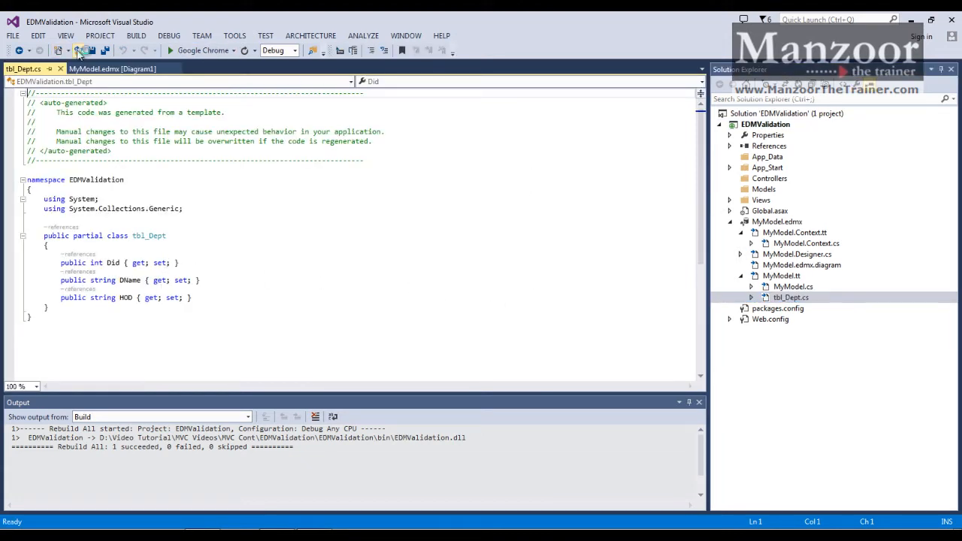
left_click(79, 50)
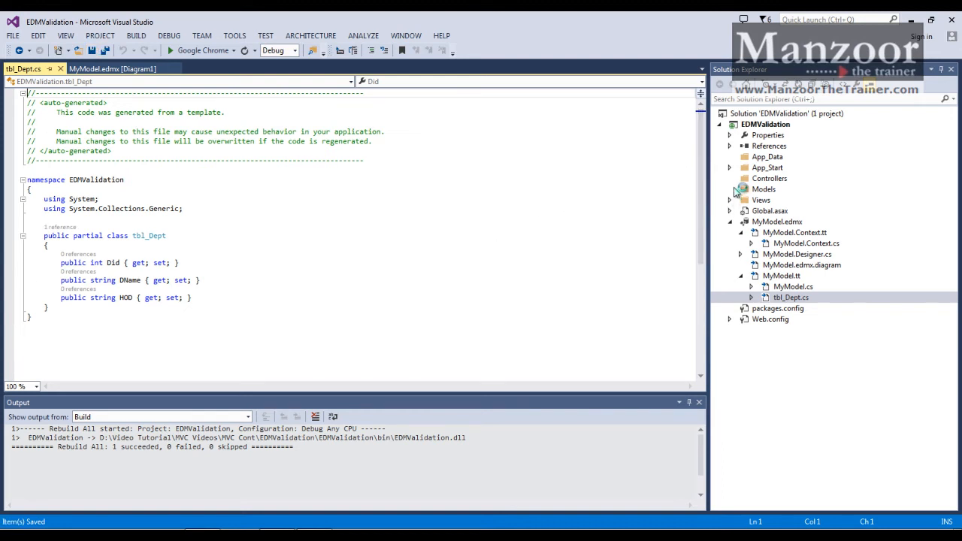
- Scaffold an MVC 5 HomeController with EF views for model tbl_Dept, without a layout page
right_click(769, 178)
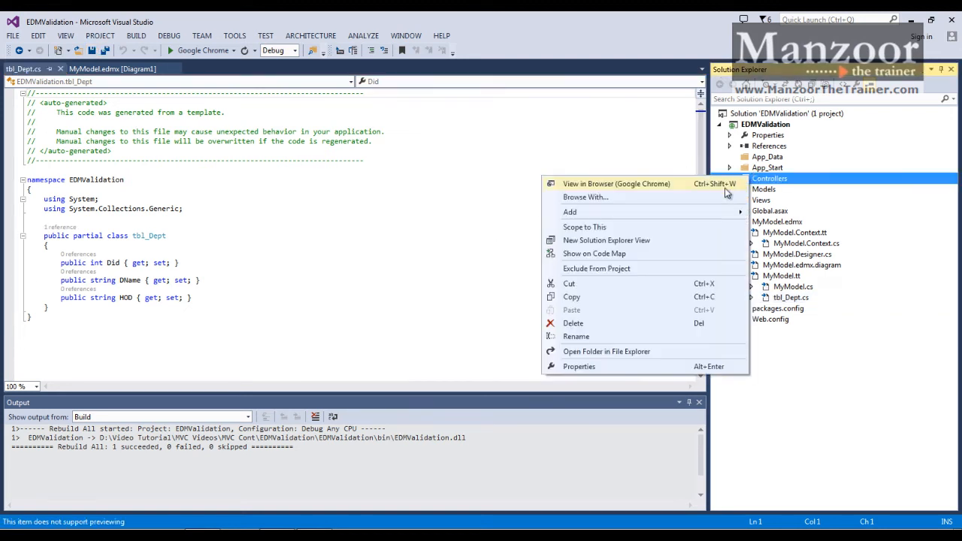
left_click(569, 211)
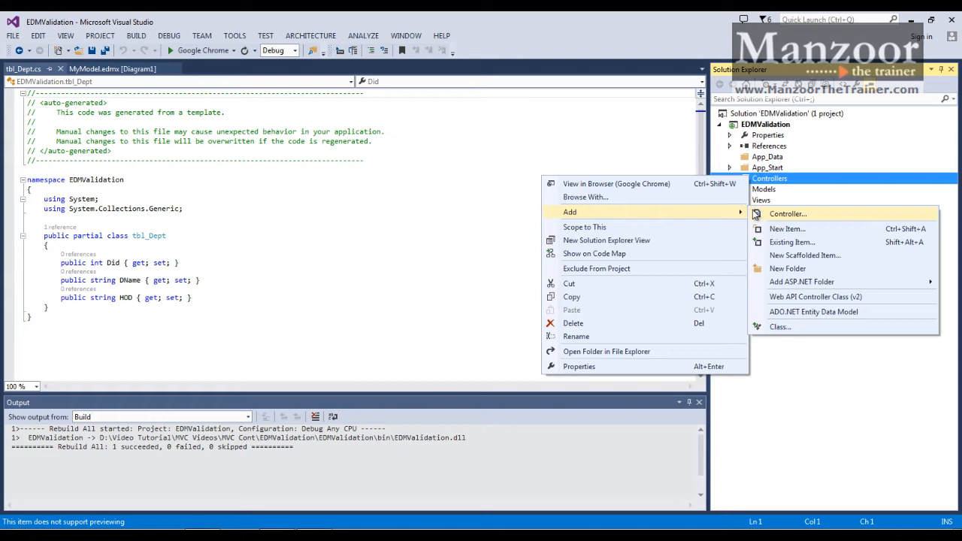
left_click(787, 213)
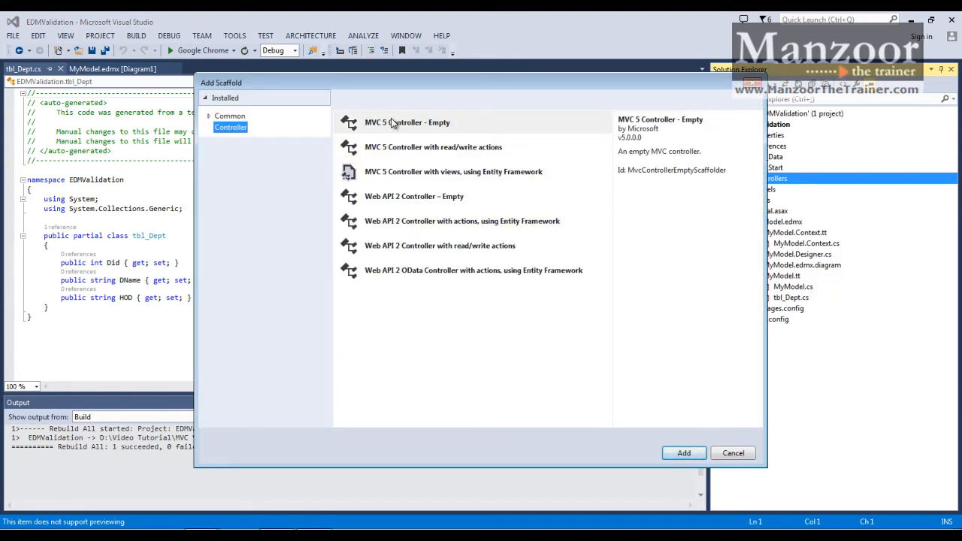
left_click(453, 171)
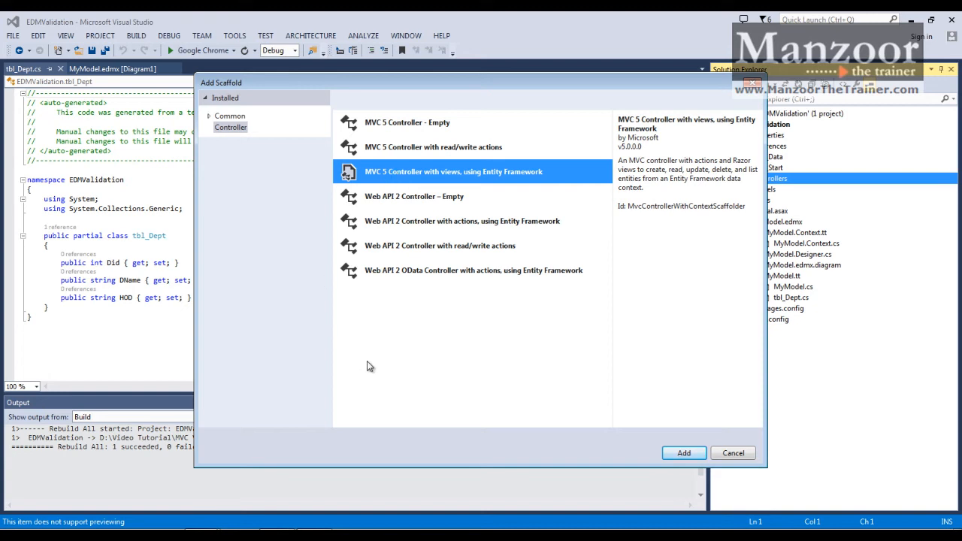
left_click(683, 452)
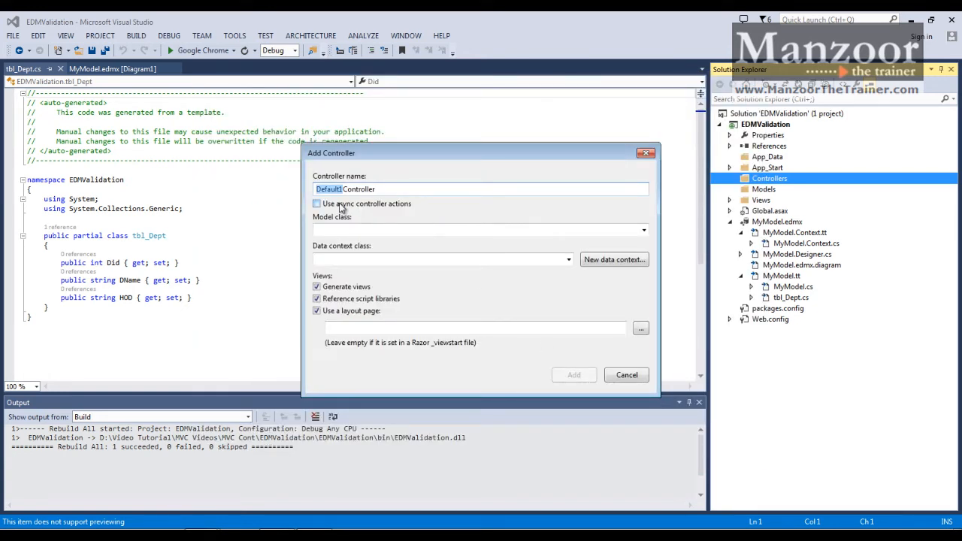
type("HomeController")
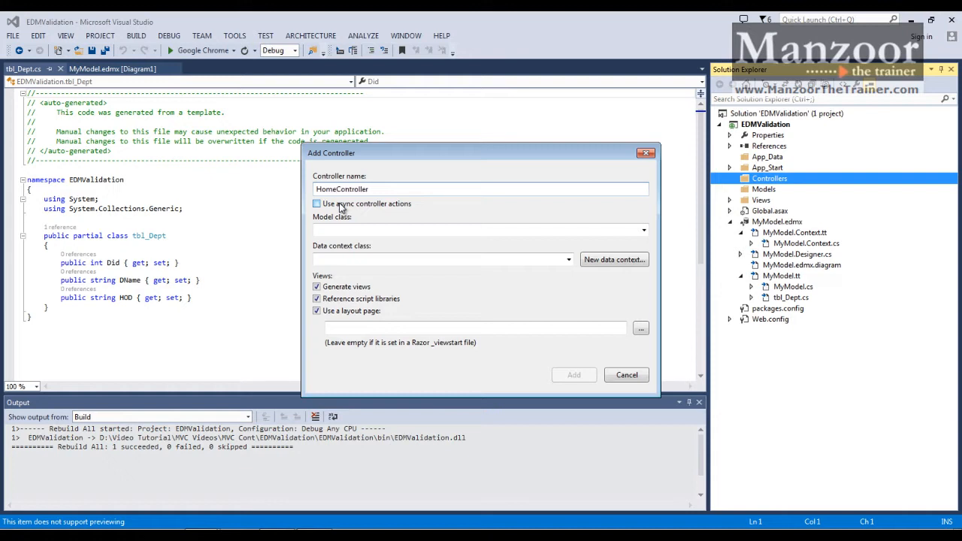
left_click(642, 230)
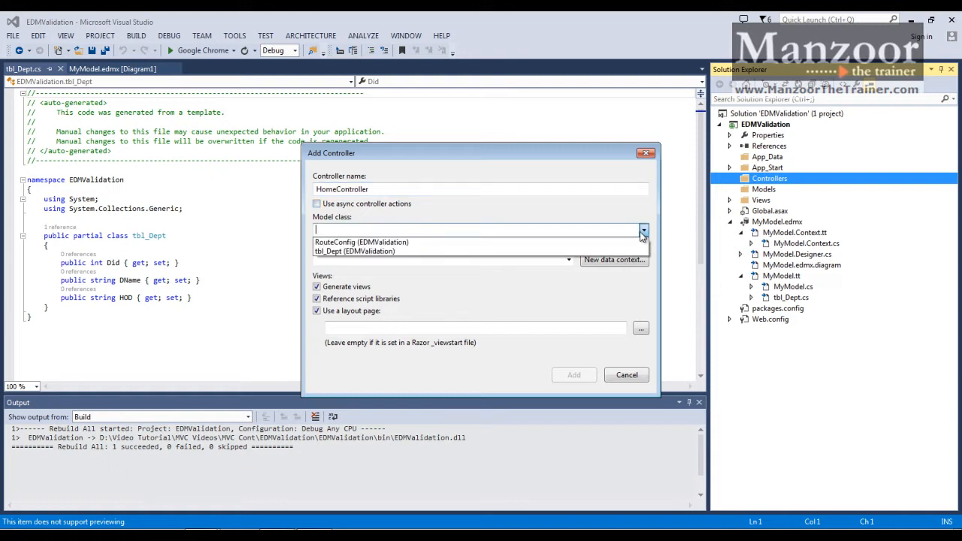
left_click(355, 251)
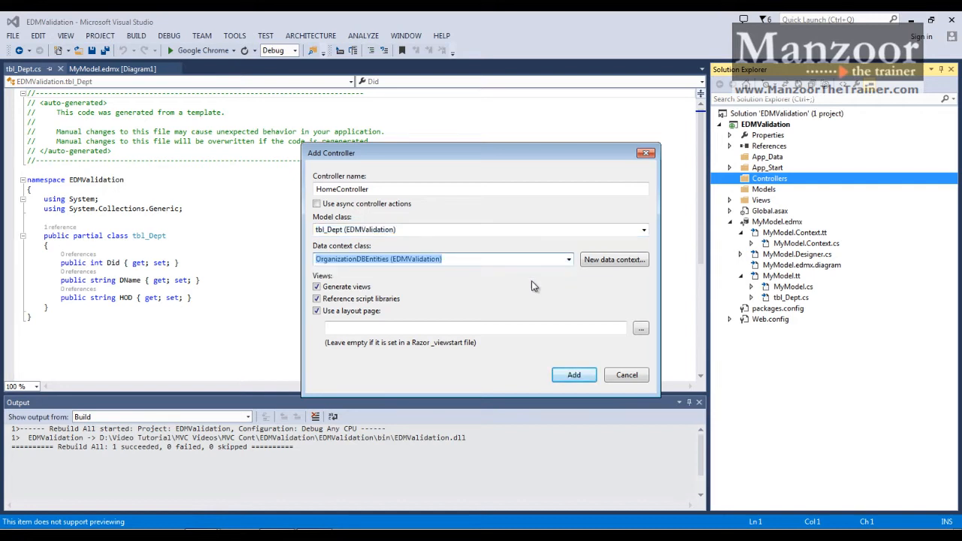
left_click(317, 310)
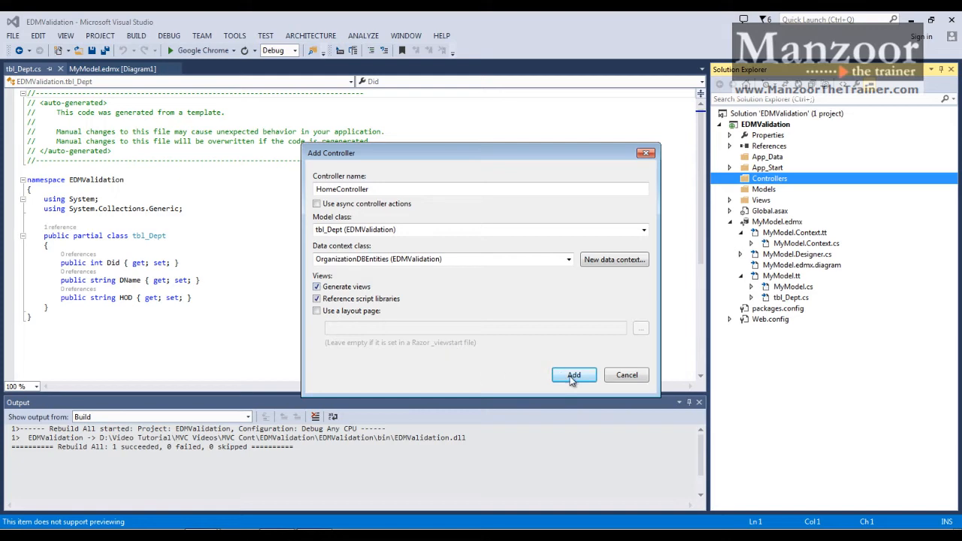
left_click(573, 375)
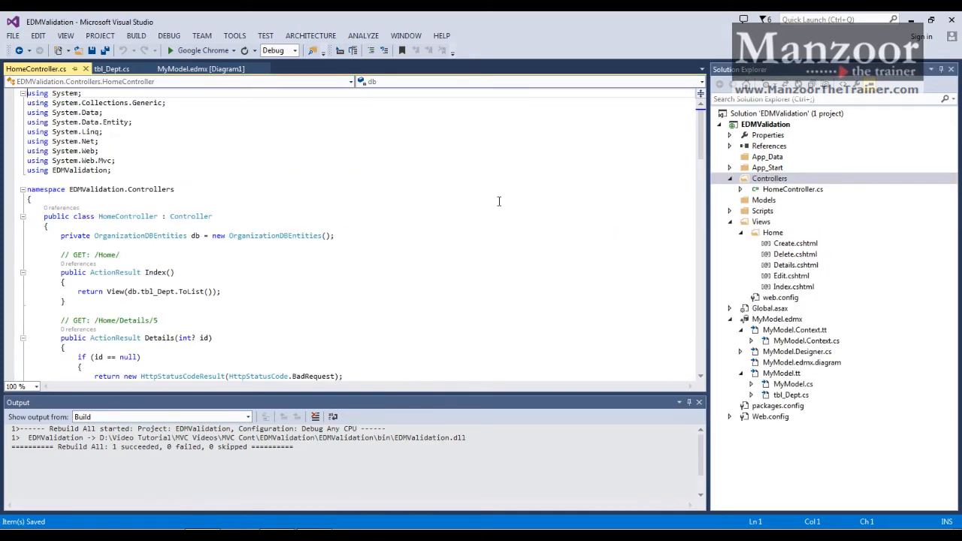
mouse_move(285, 142)
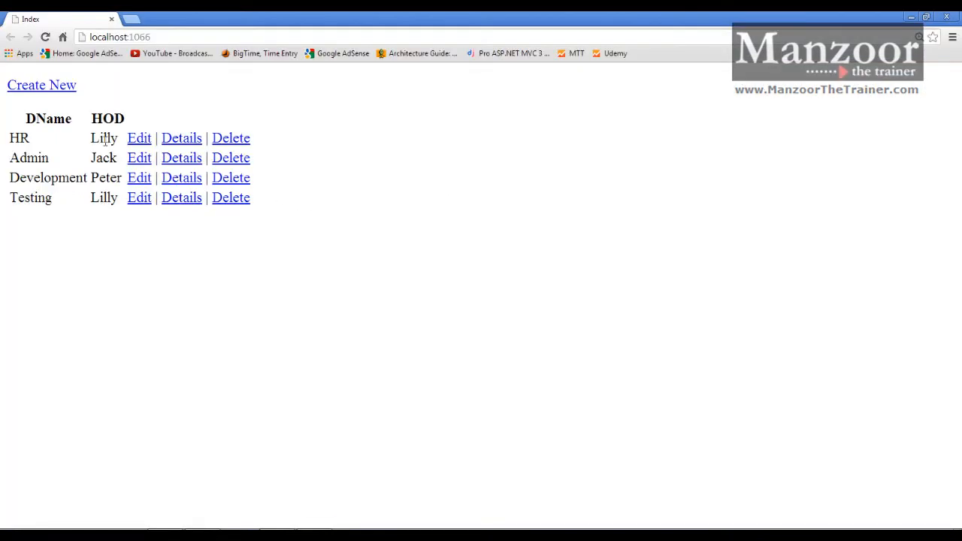
- Submit the Create New department form with empty fields and continue past the exception
left_click(41, 85)
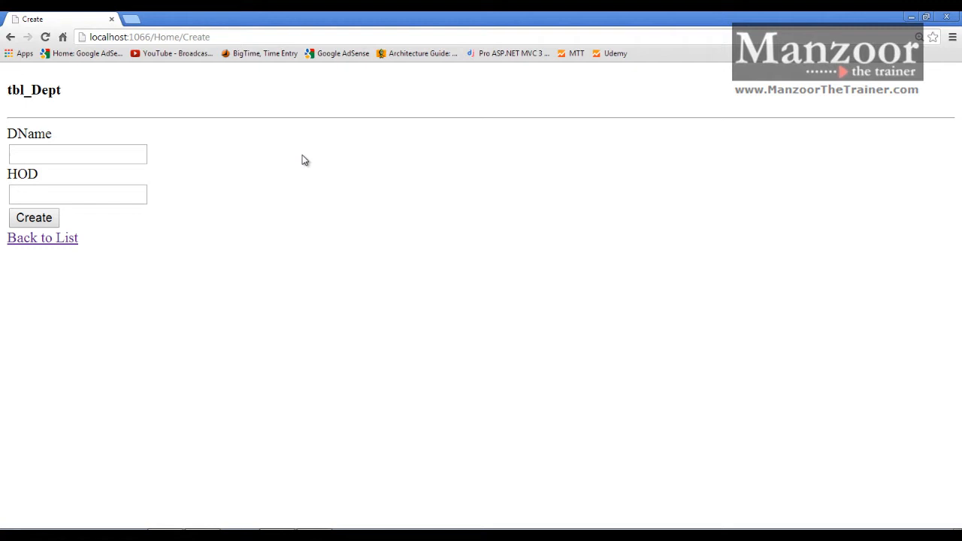
left_click(34, 217)
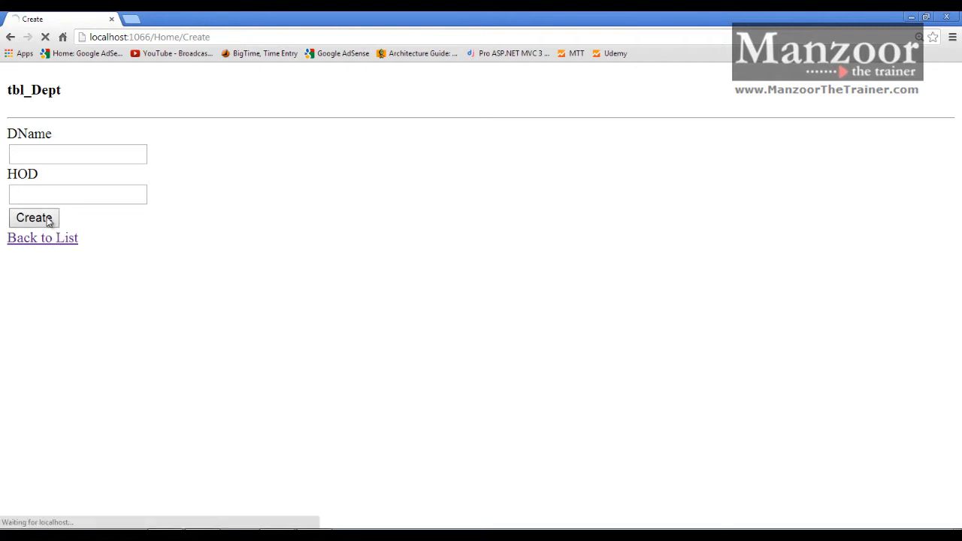
left_click(33, 217)
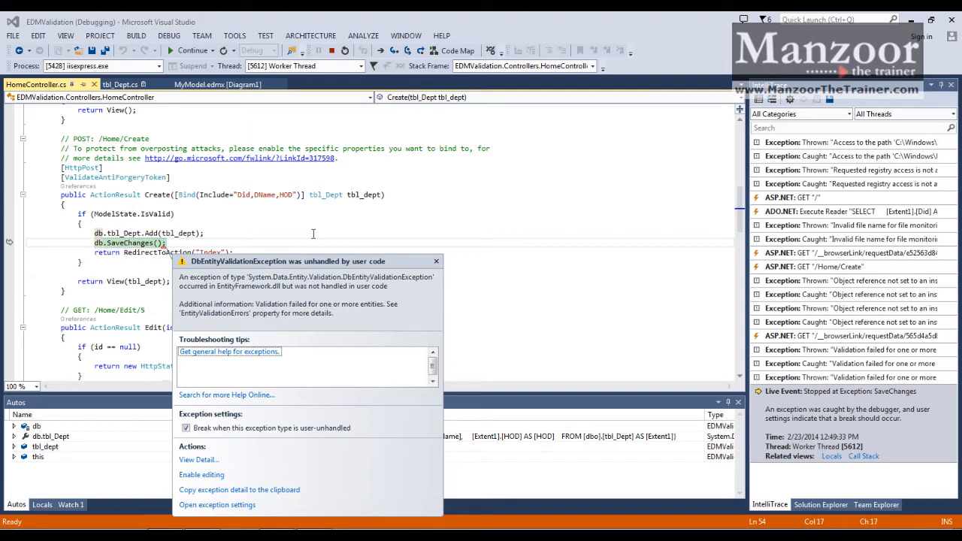
left_click(435, 261)
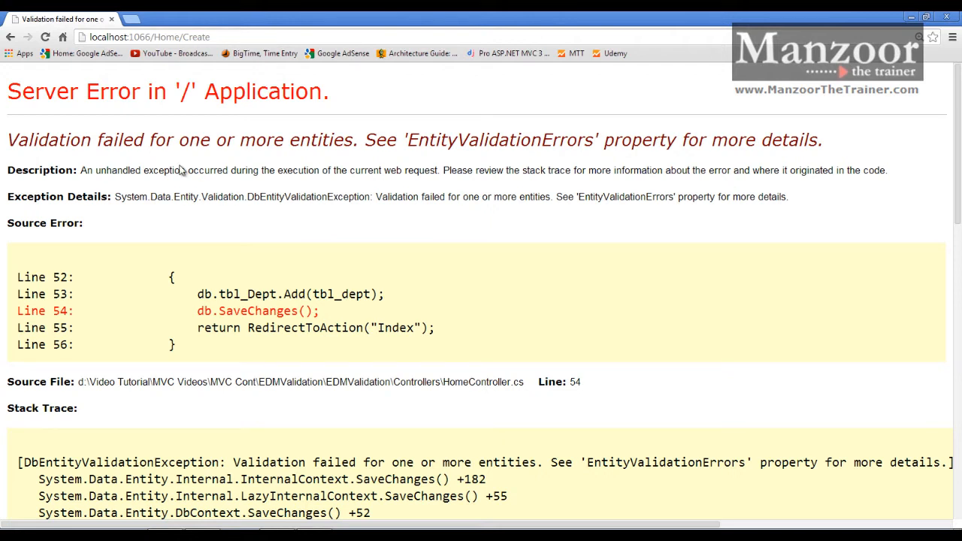
mouse_move(252, 158)
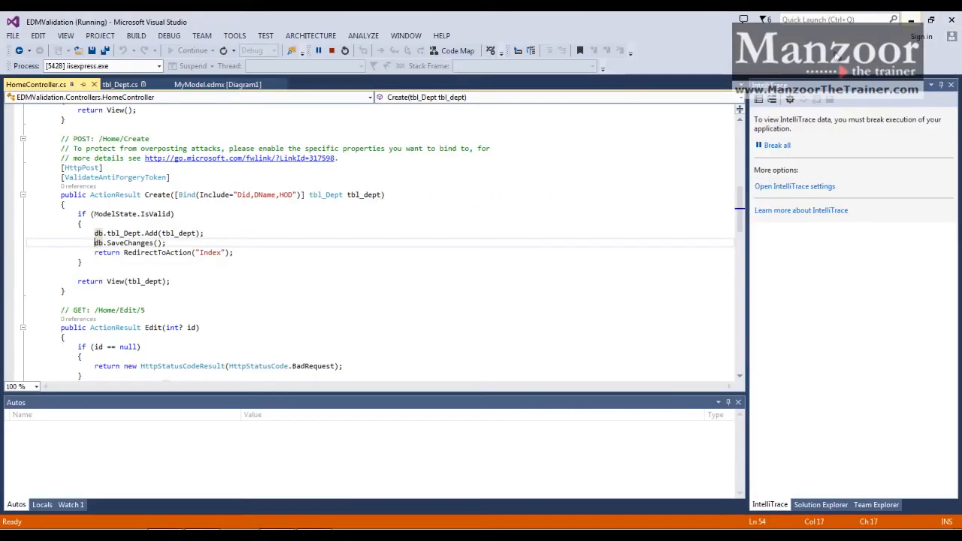
- Stop debugging and open Views/Home/Create.cshtml from Solution Explorer
left_click(331, 50)
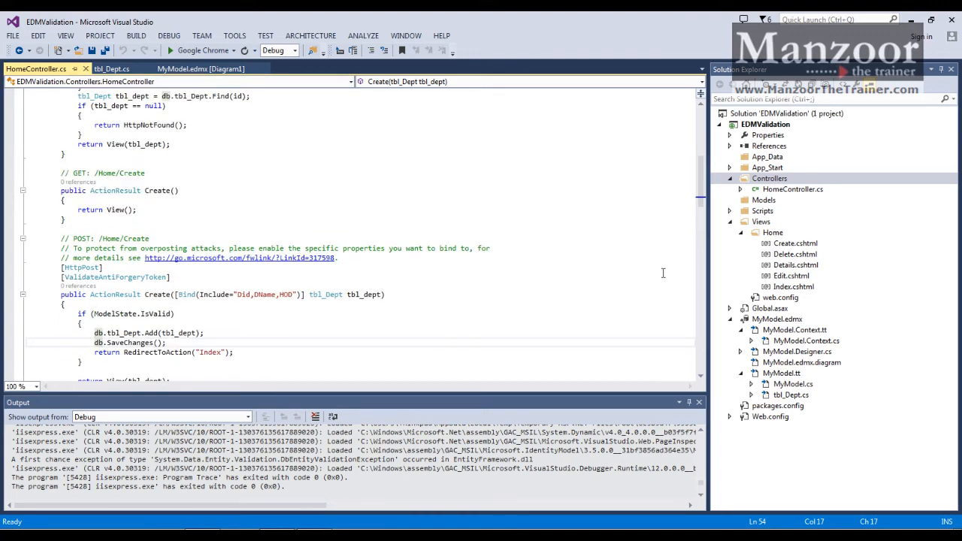
left_click(795, 243)
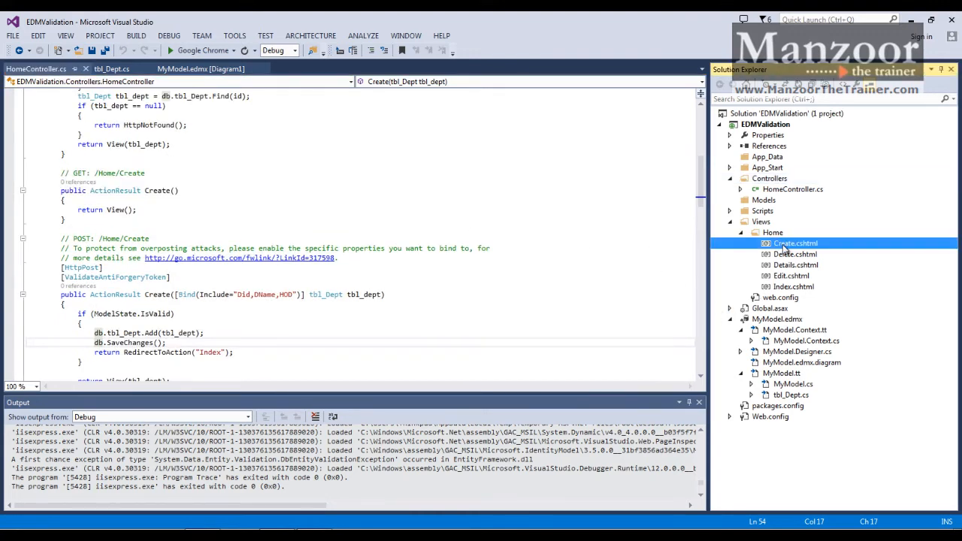
double_click(794, 242)
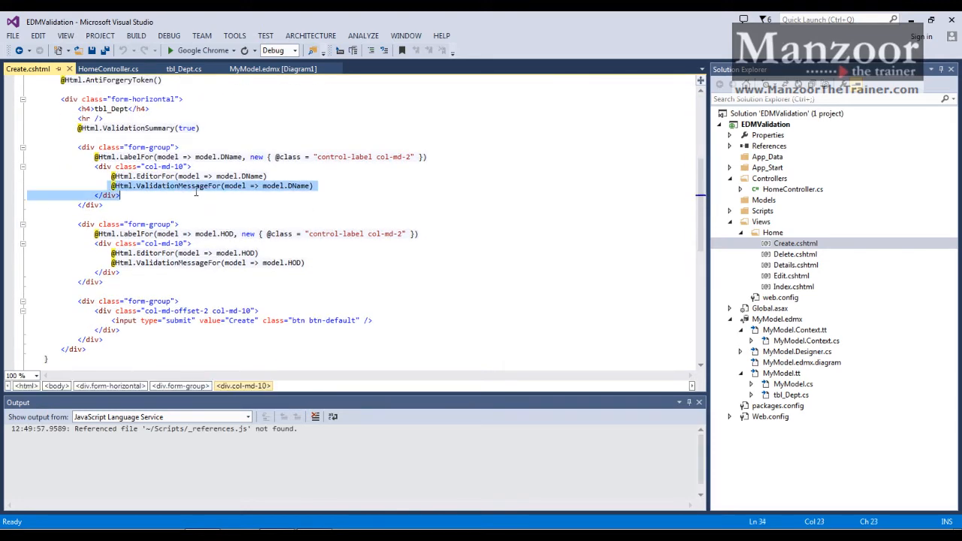
left_click(312, 185)
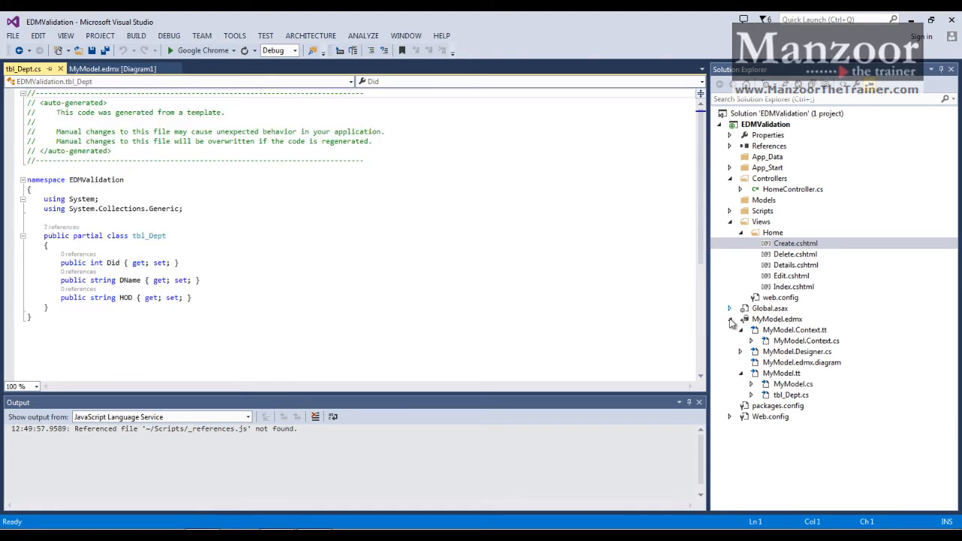
- Add a [Required] attribute above the DName property in tbl_Dept.cs
left_click(790, 395)
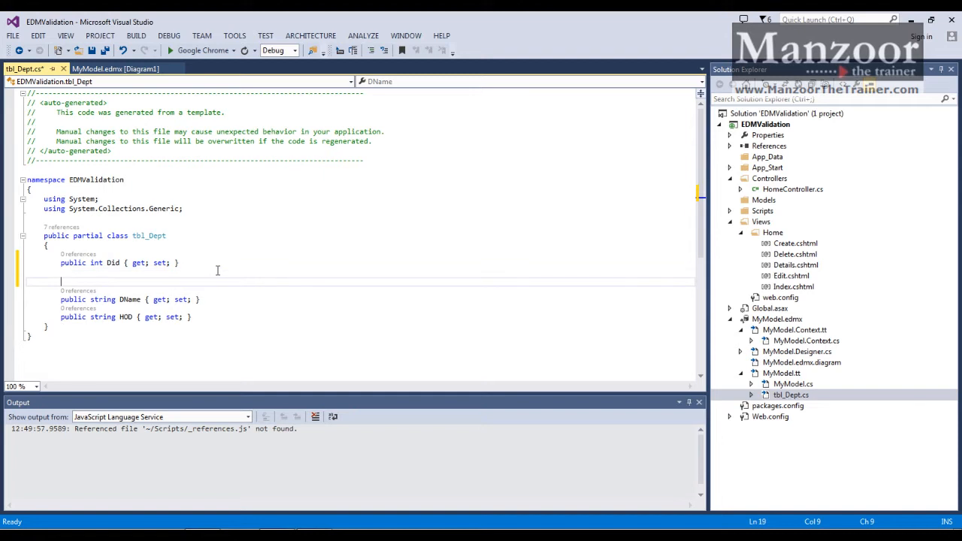
type("[Required")
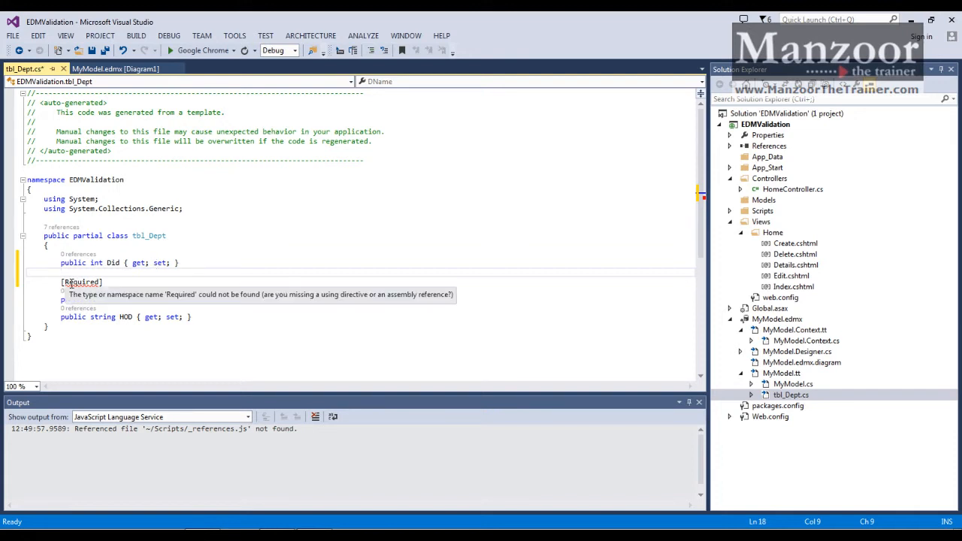
type("public string DName { get; set; }")
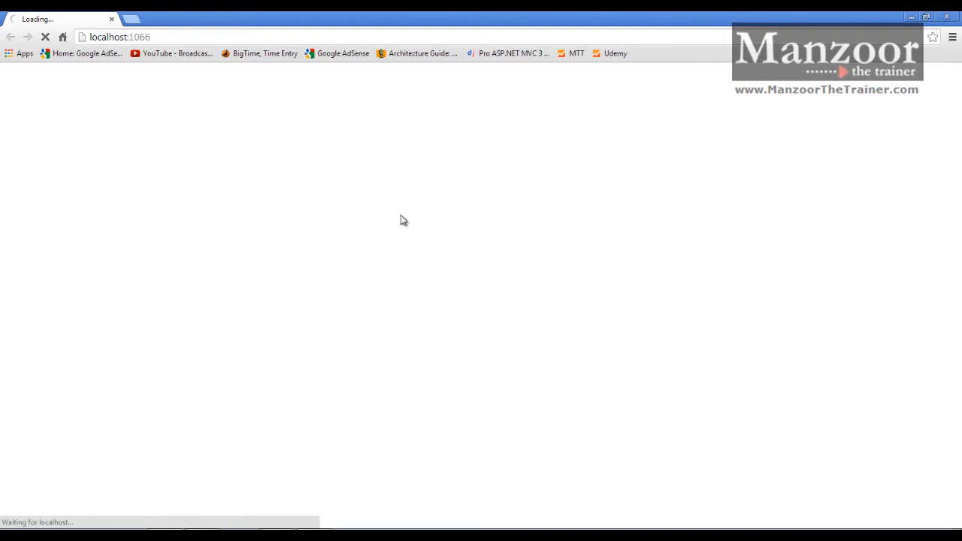
mouse_move(397, 221)
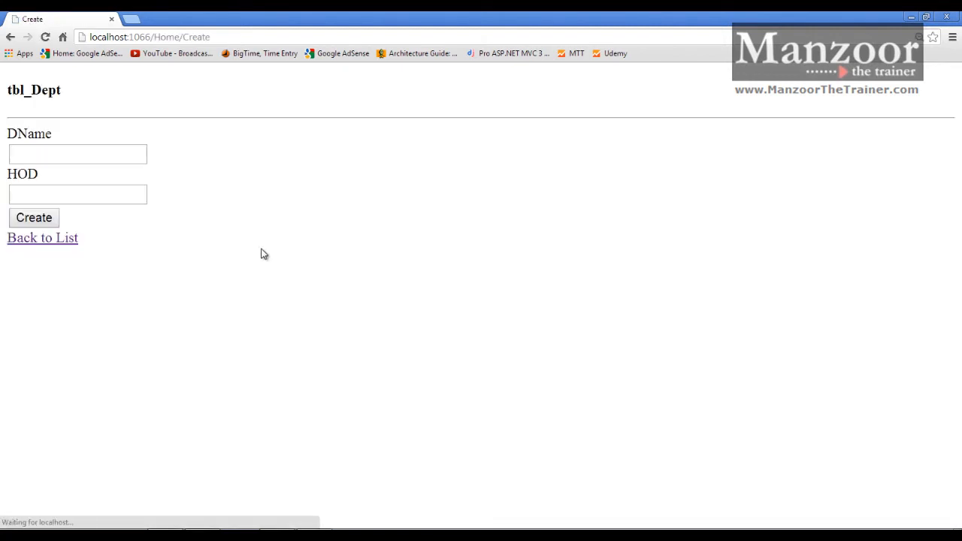
- Submit the empty department Create form in Chrome
left_click(34, 217)
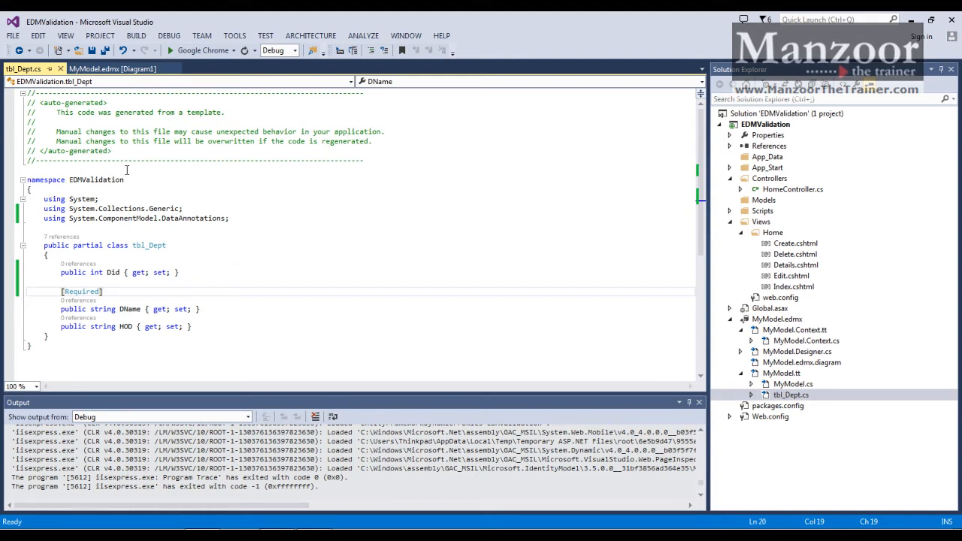
double_click(68, 112)
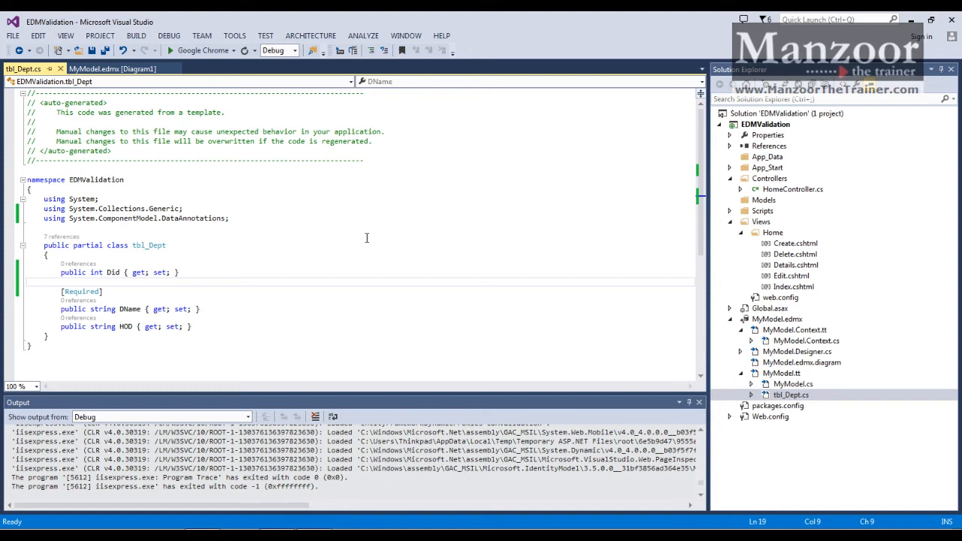
- Update MyModel.edmx from the database to add tbl_Emp and run the code-generation template
left_click(112, 68)
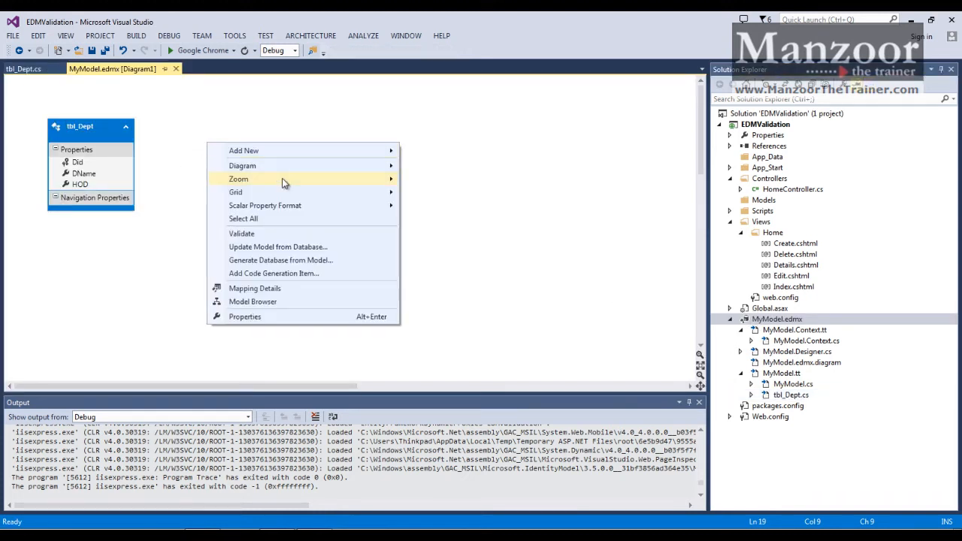
left_click(278, 246)
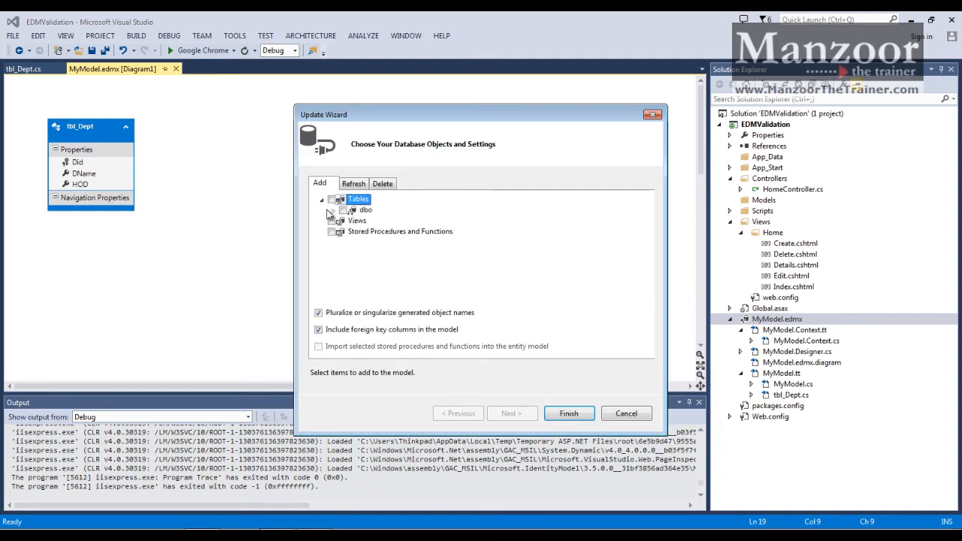
left_click(328, 209)
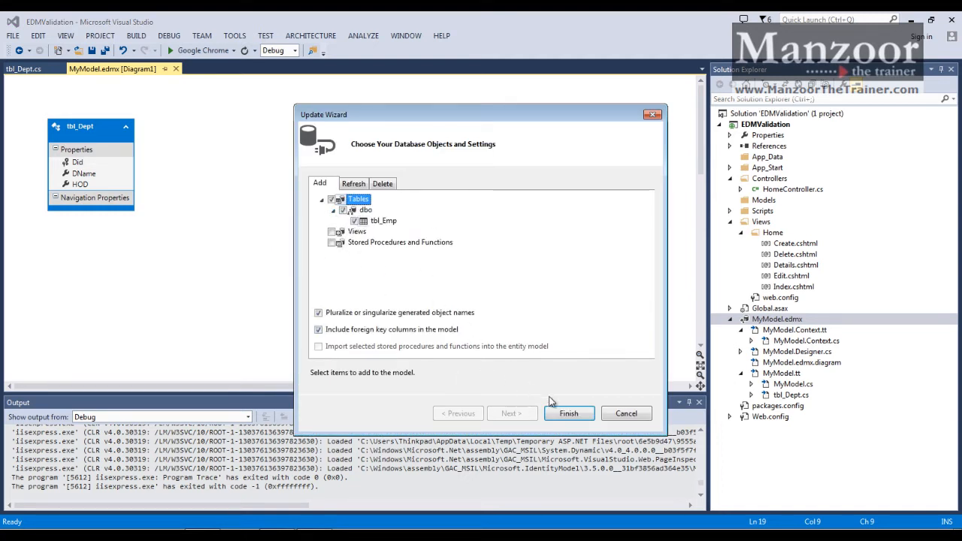
left_click(569, 414)
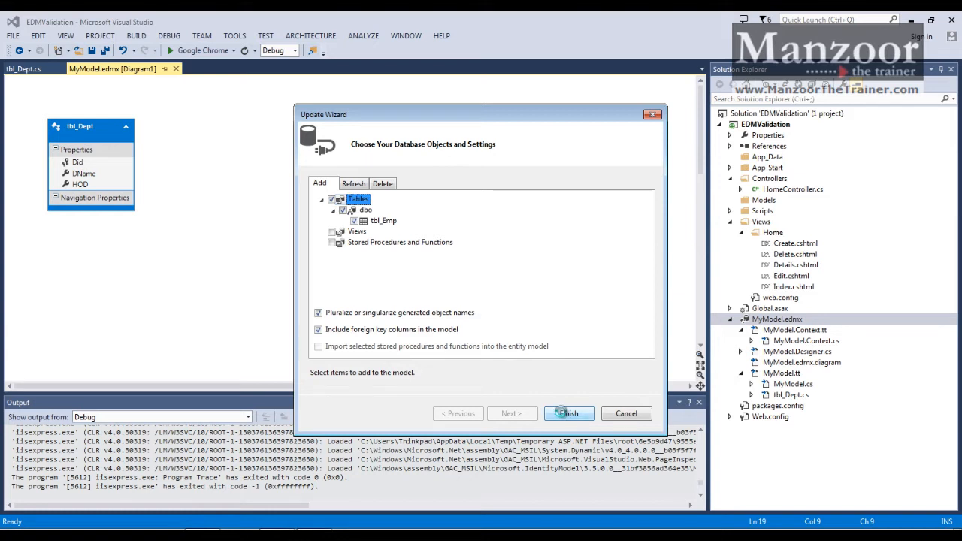
left_click(569, 413)
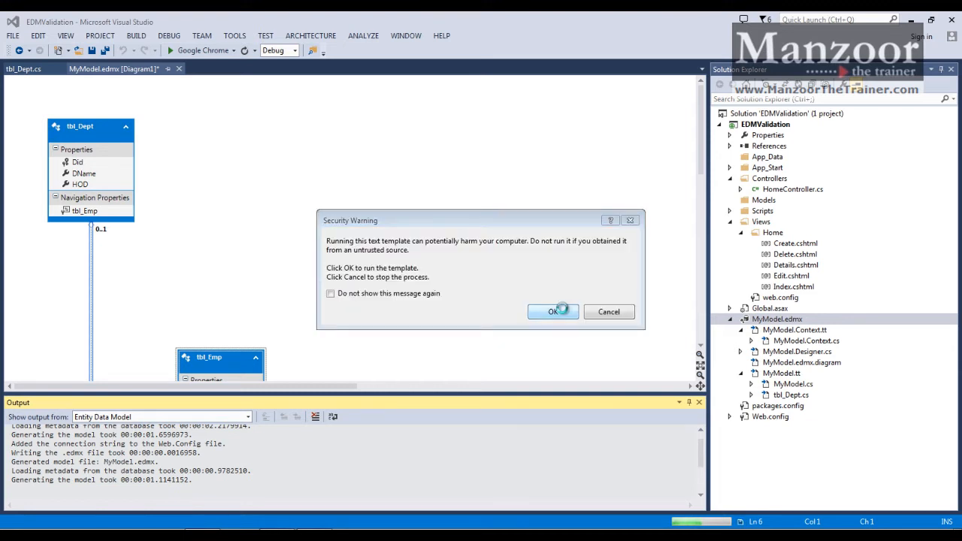
left_click(552, 311)
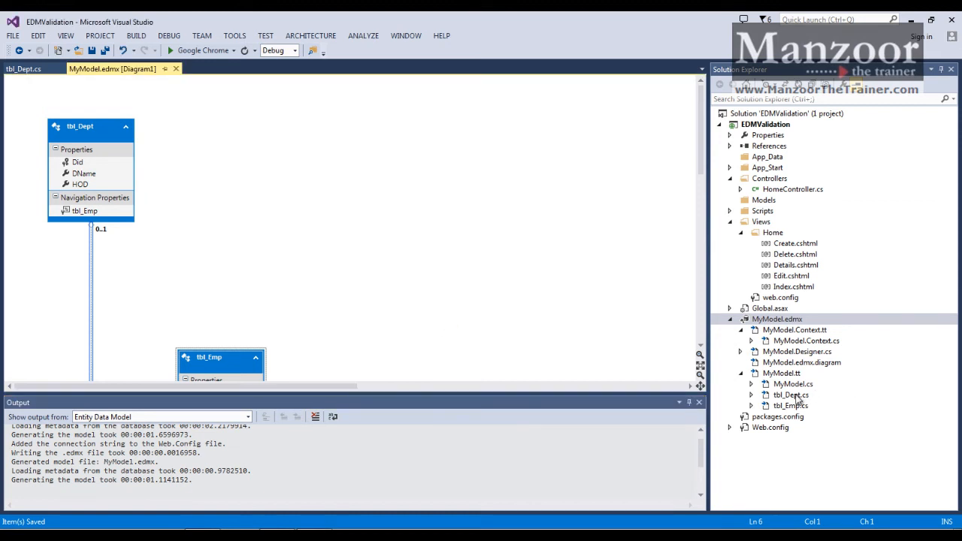
left_click(790, 394)
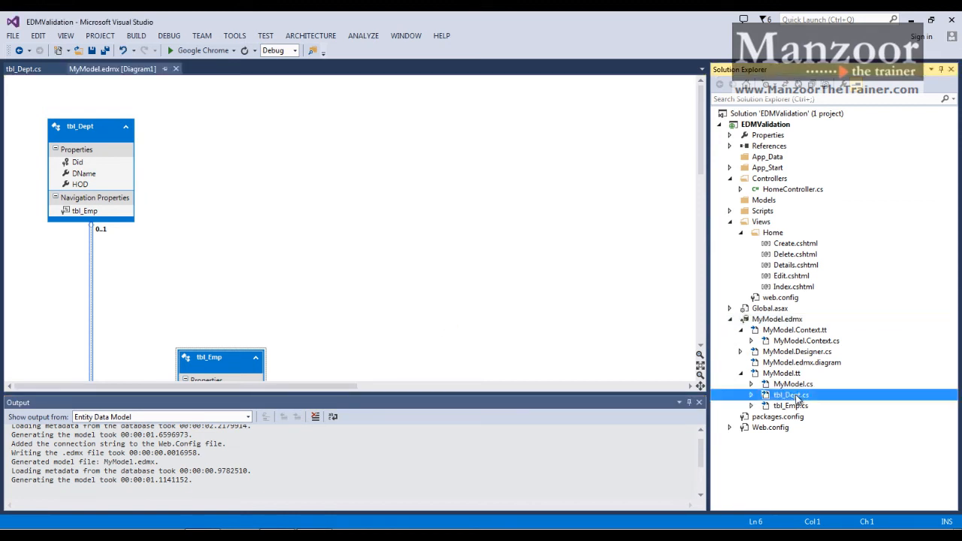
- Open tbl_Dept.cs from MyModel.tt, close the Output pane, and inspect the Did, DName and HOD properties
double_click(790, 394)
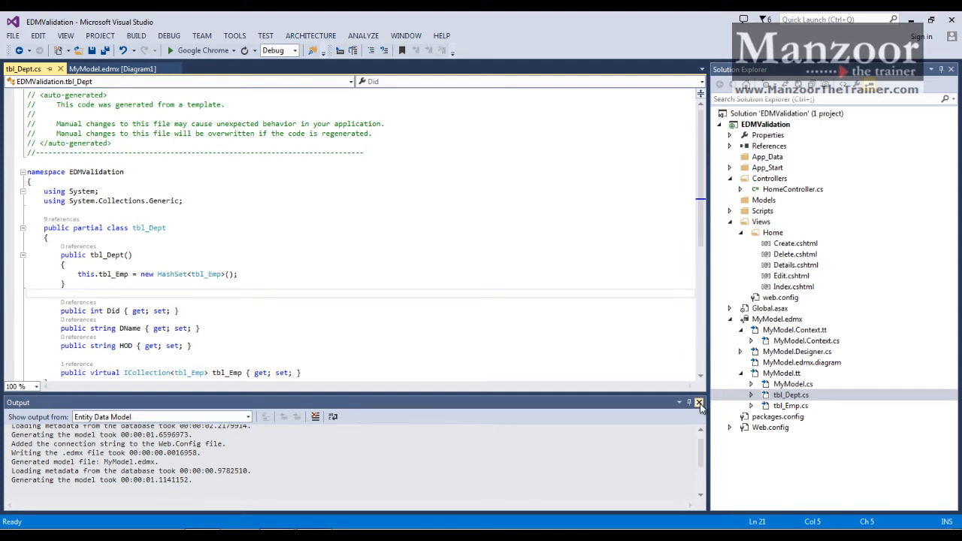
left_click(698, 402)
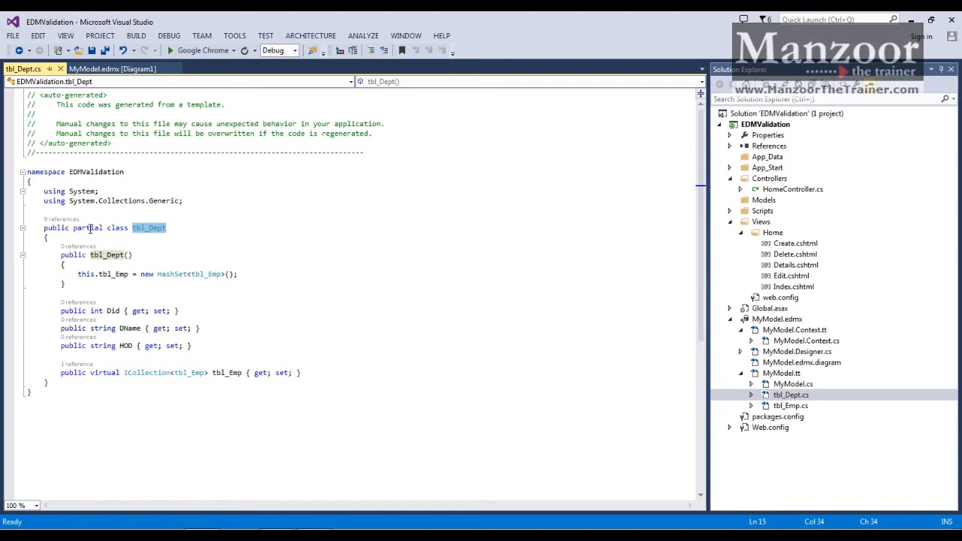
double_click(88, 228)
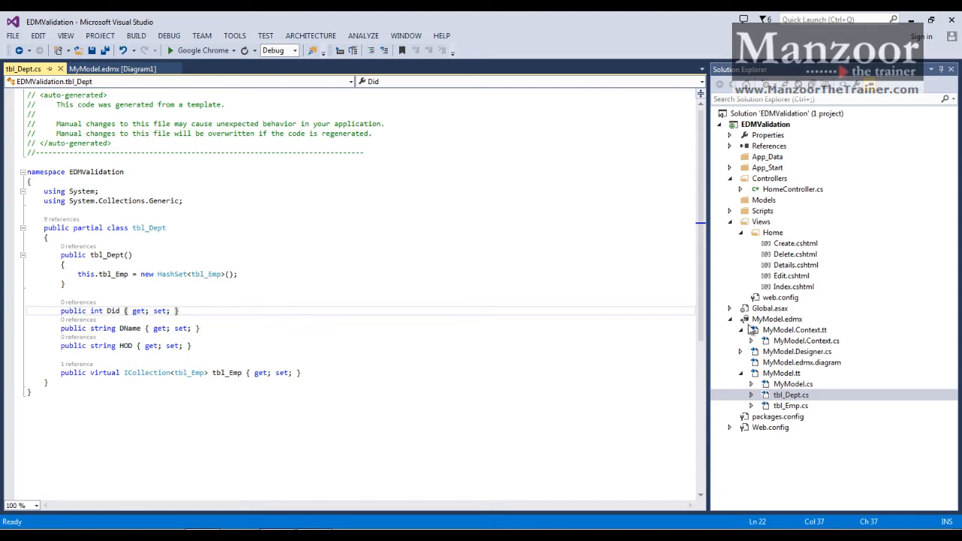
left_click(112, 68)
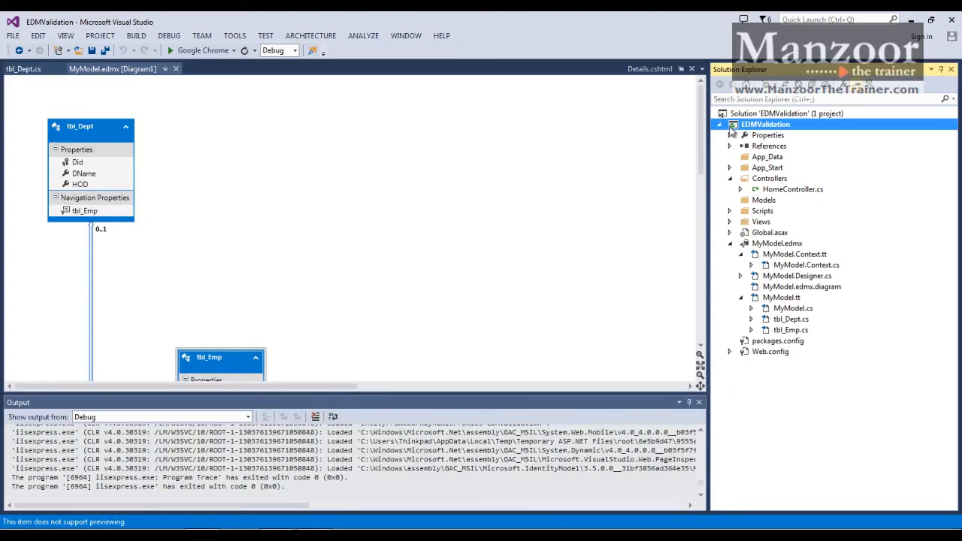
- Add a Class item named tbl_DeptMeta.cs to the EDMValidation project
right_click(765, 124)
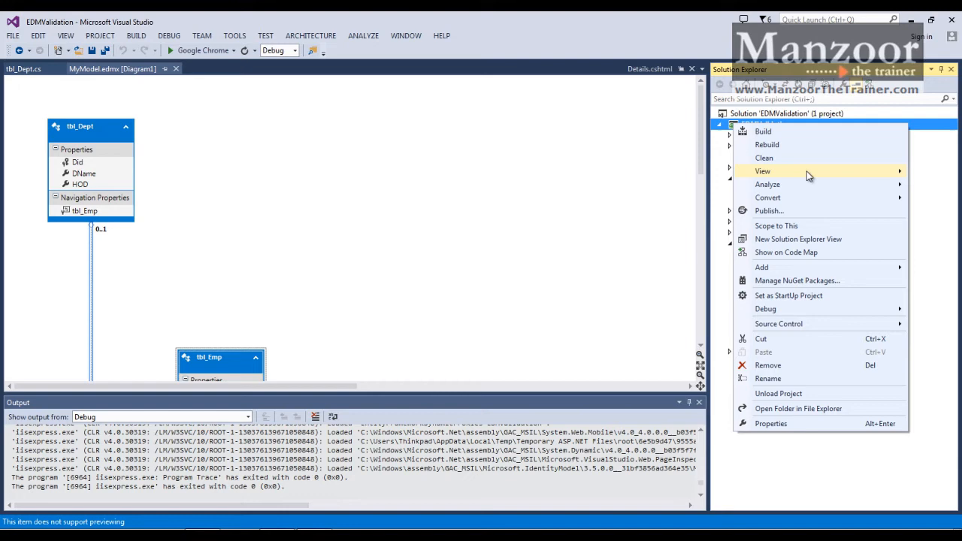
mouse_move(797, 239)
type("tbl_DeptMeta.cs")
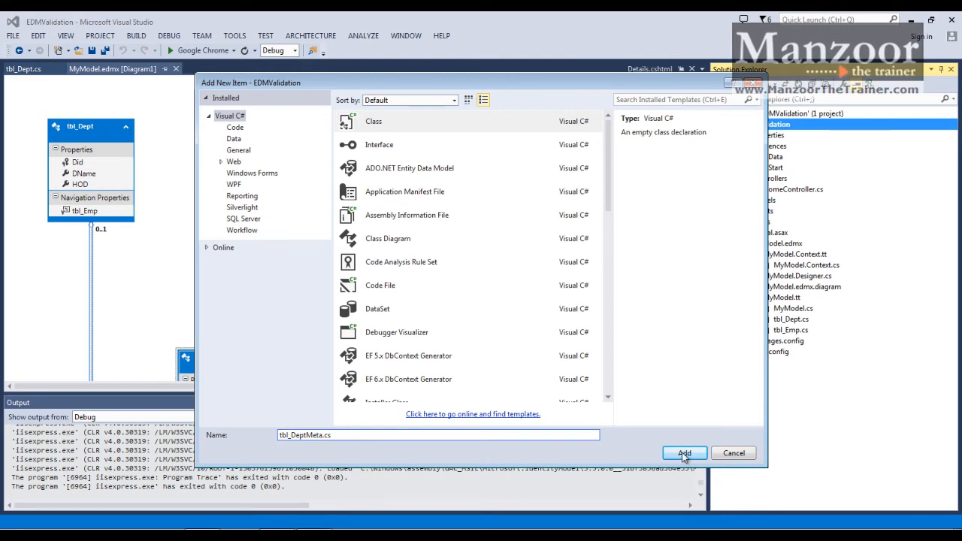
left_click(683, 452)
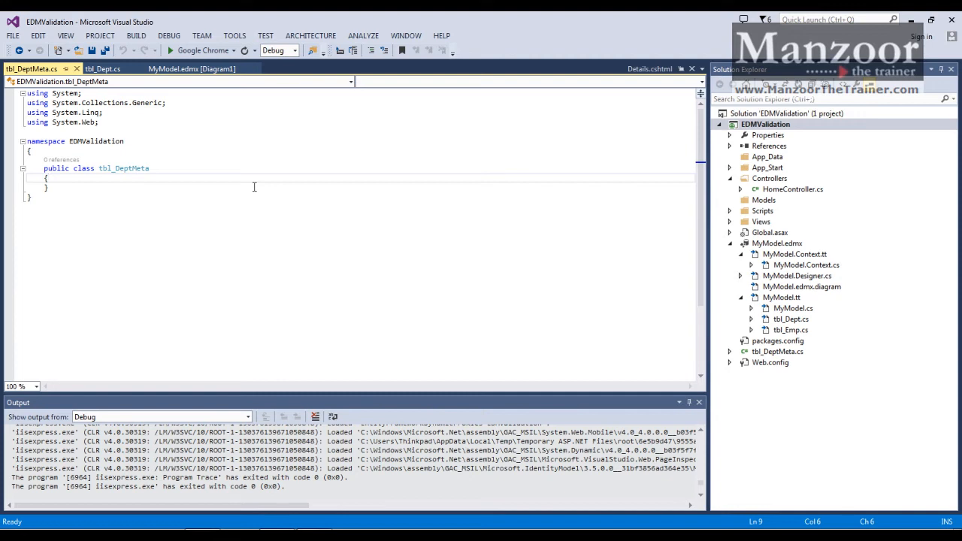
- Insert a prop snippet in tbl_DeptMeta, name it string DName, and save the file
key("enter")
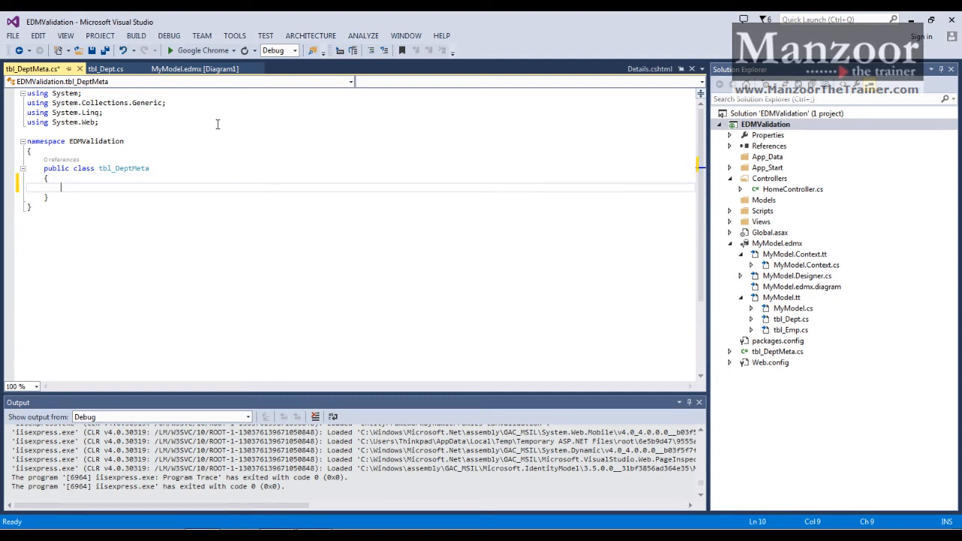
left_click(106, 68)
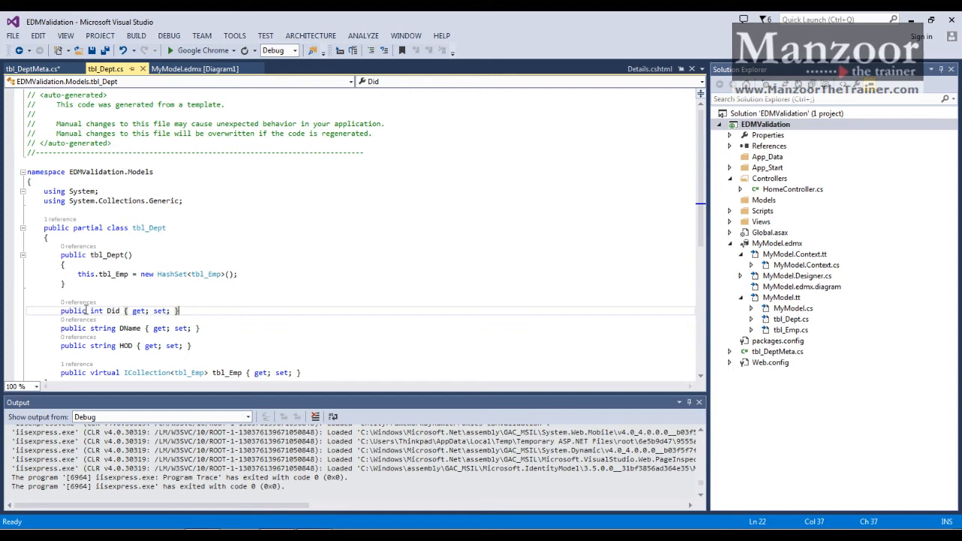
left_click(32, 68)
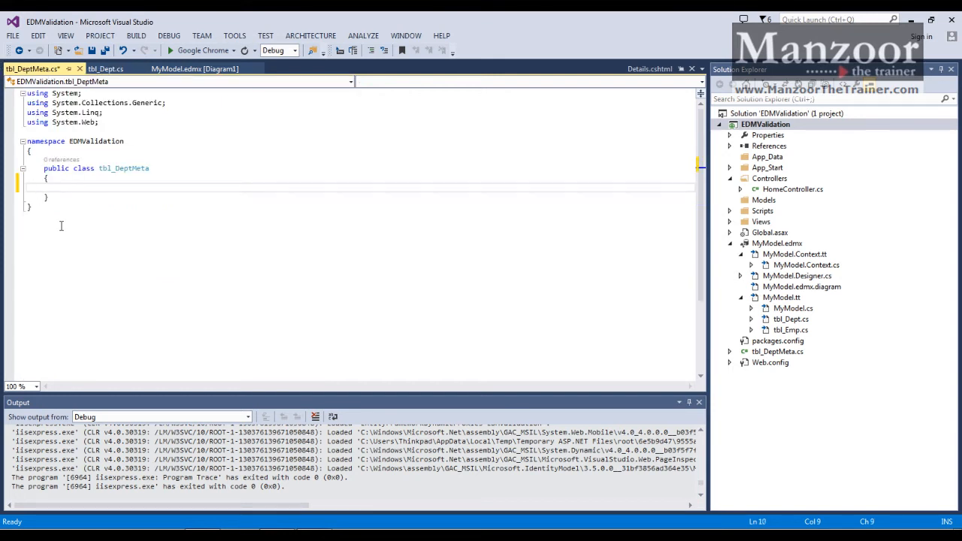
type("prop")
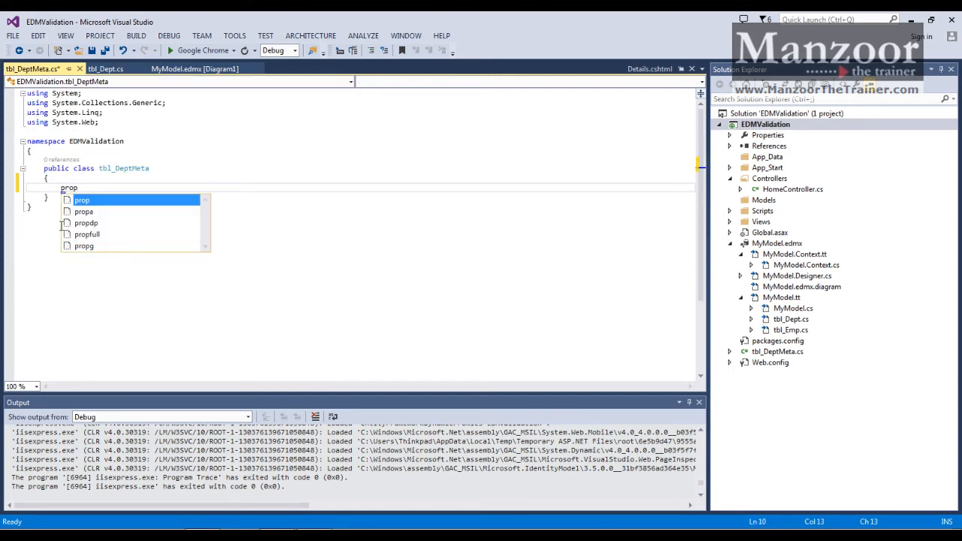
key("Tab")
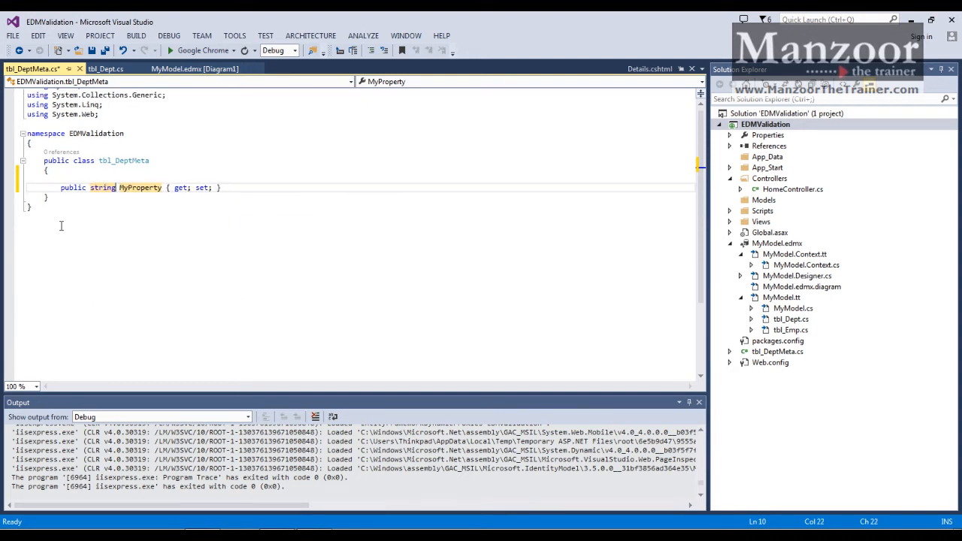
type("Dn")
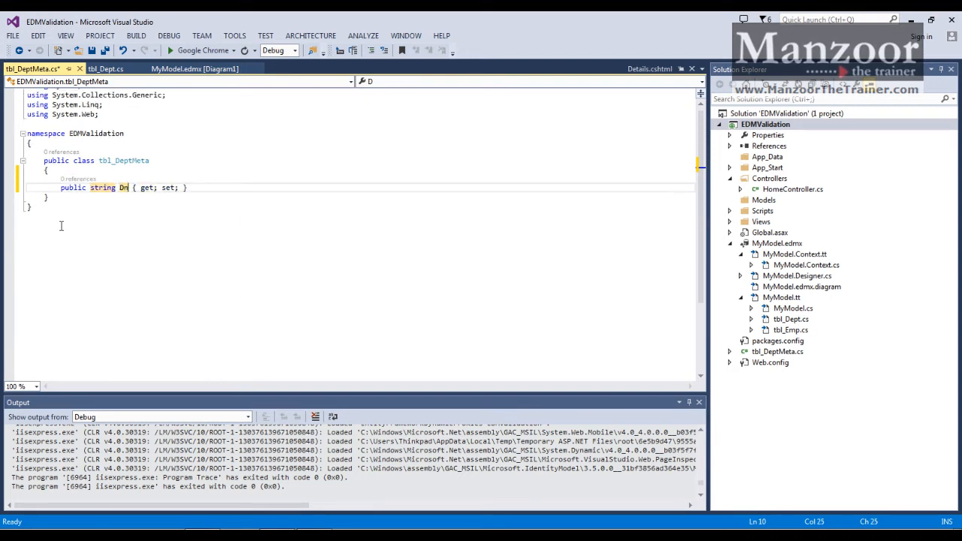
type("ame")
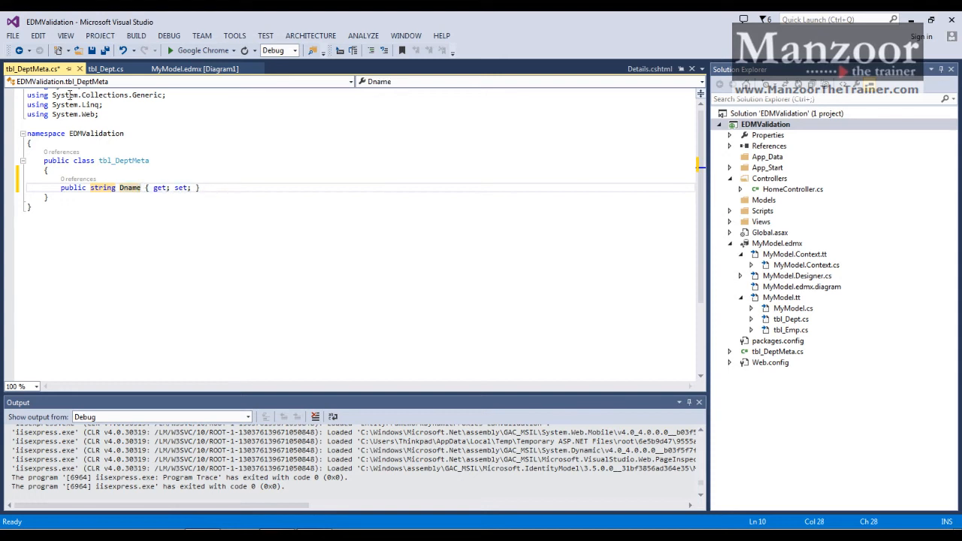
left_click(106, 68)
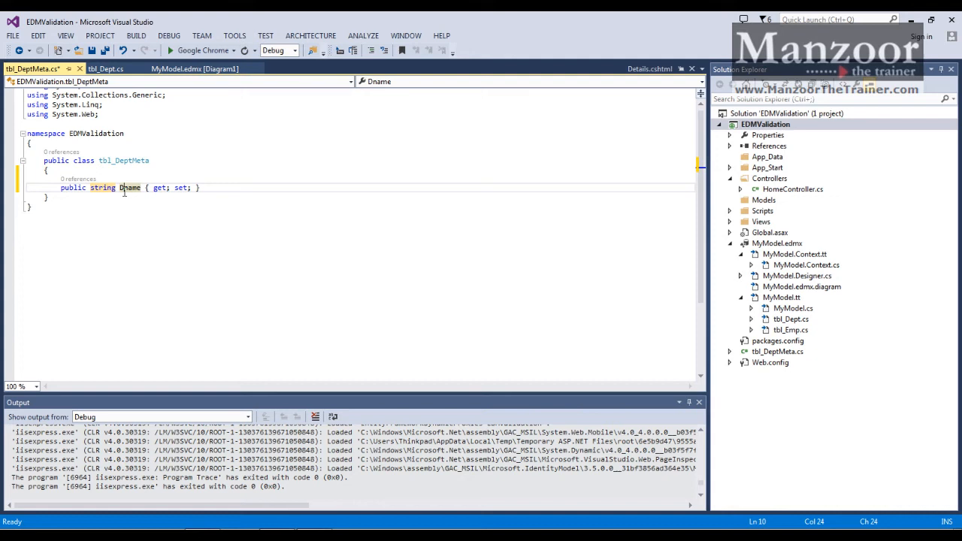
key("Backspace")
type("N")
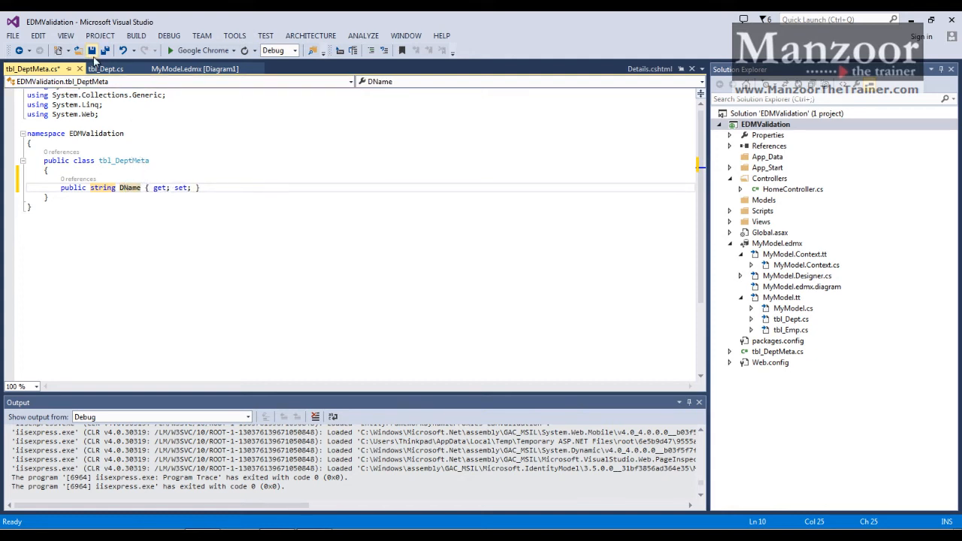
key("ctrl+s")
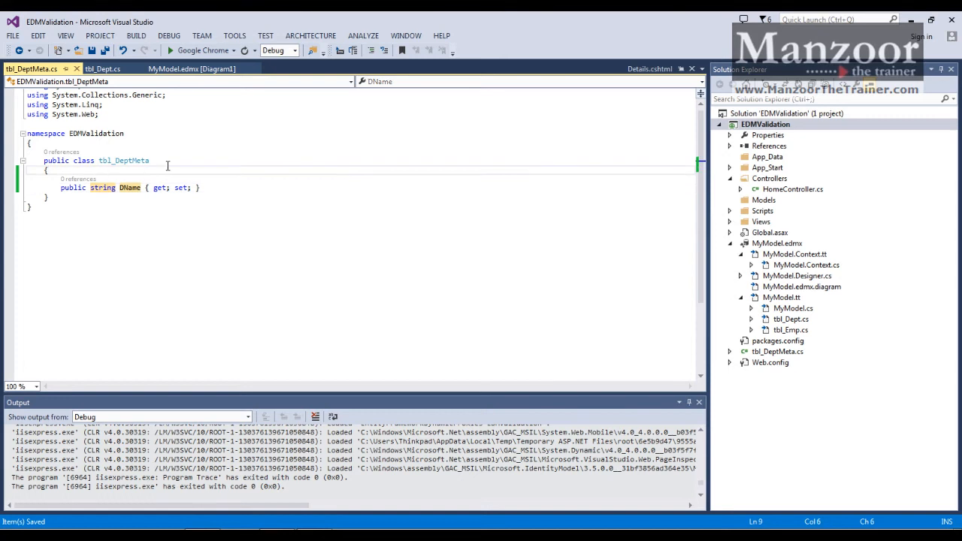
- Put [Required] above DName and import System.ComponentModel.DataAnnotations
type("Req]")
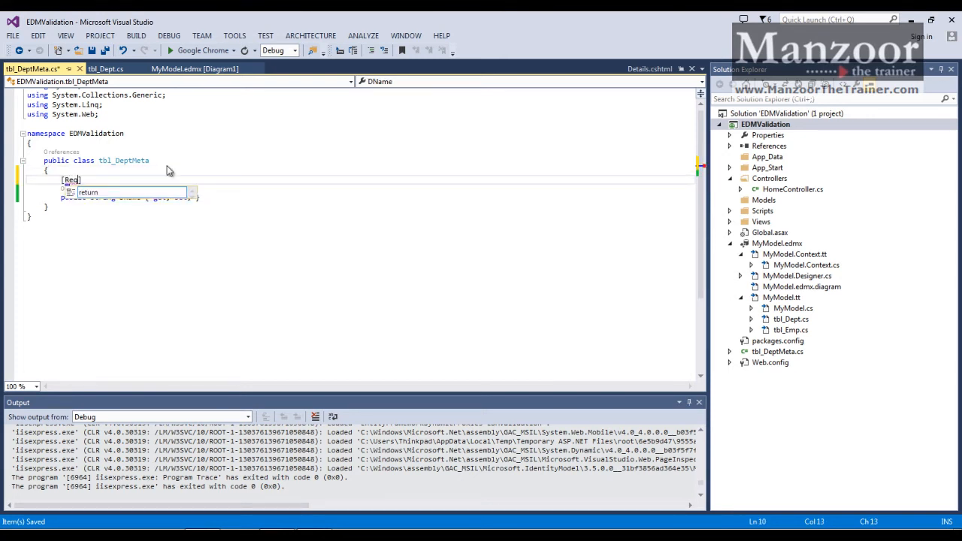
type("uired")
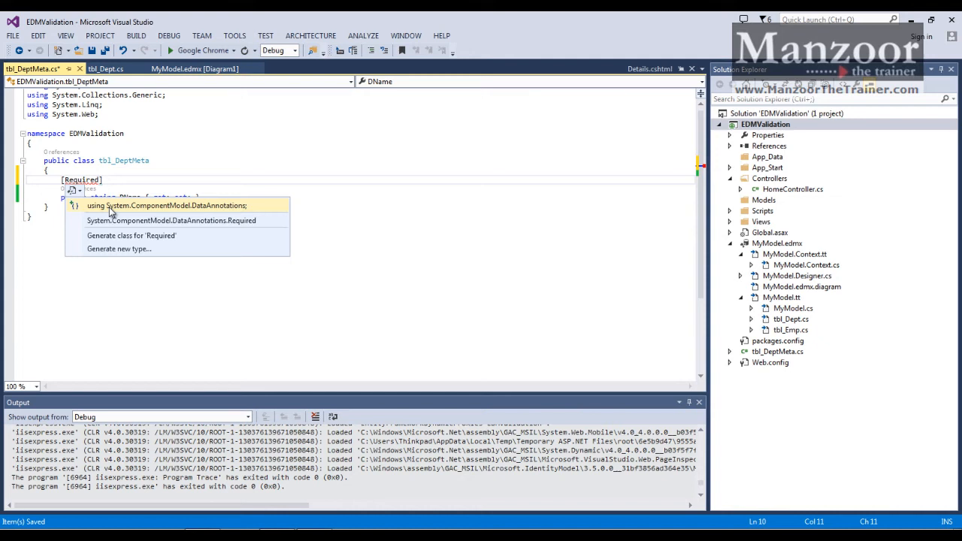
left_click(166, 205)
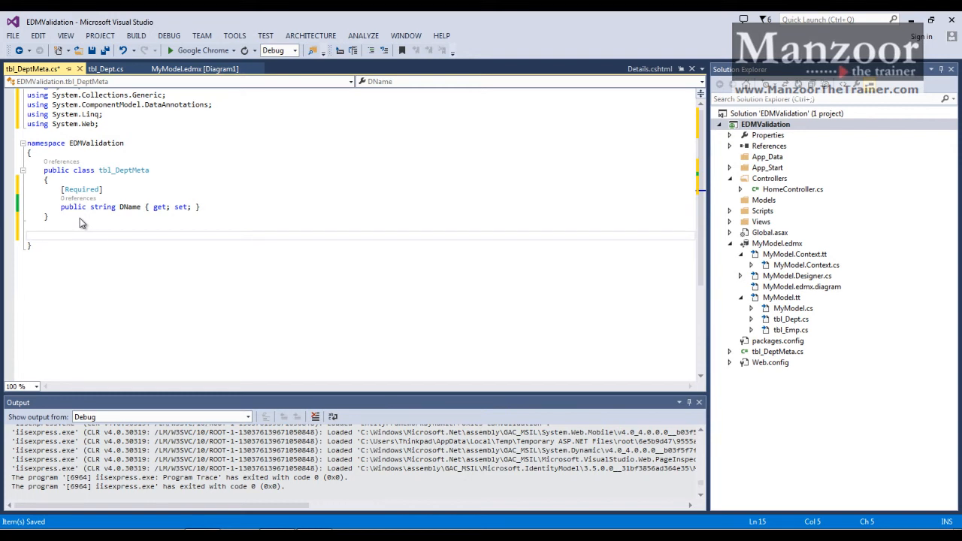
- Write 'public partial class tbl_Dept' with an empty body below tbl_DeptMeta
type("public")
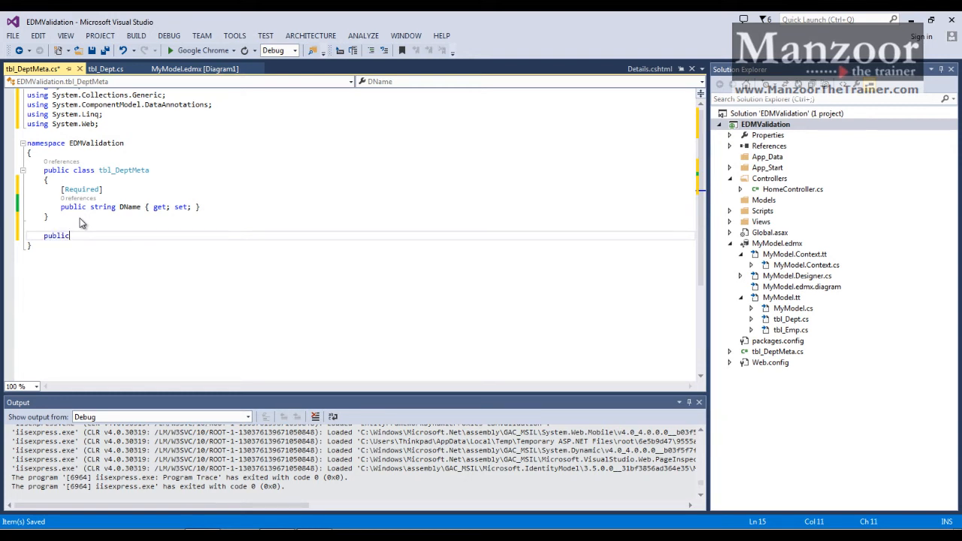
type("part")
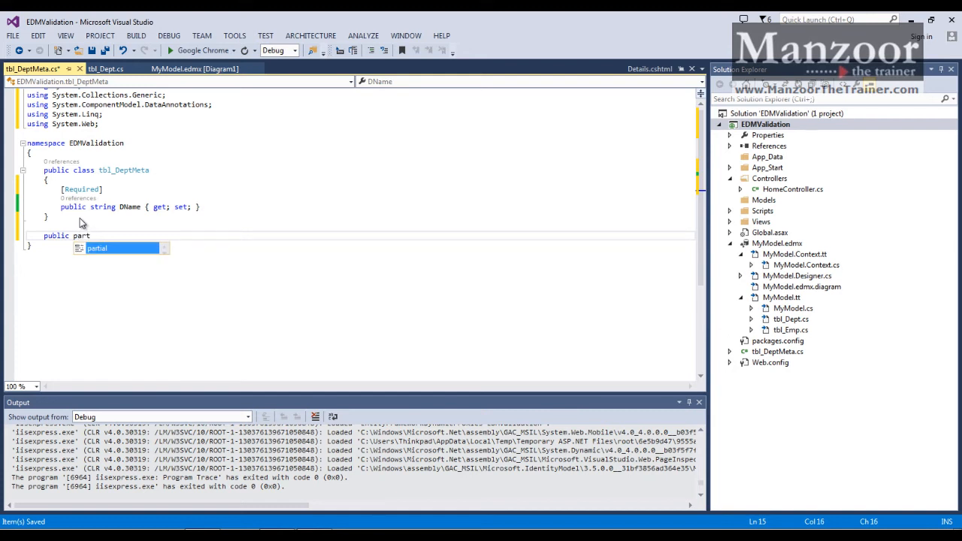
type("tbl")
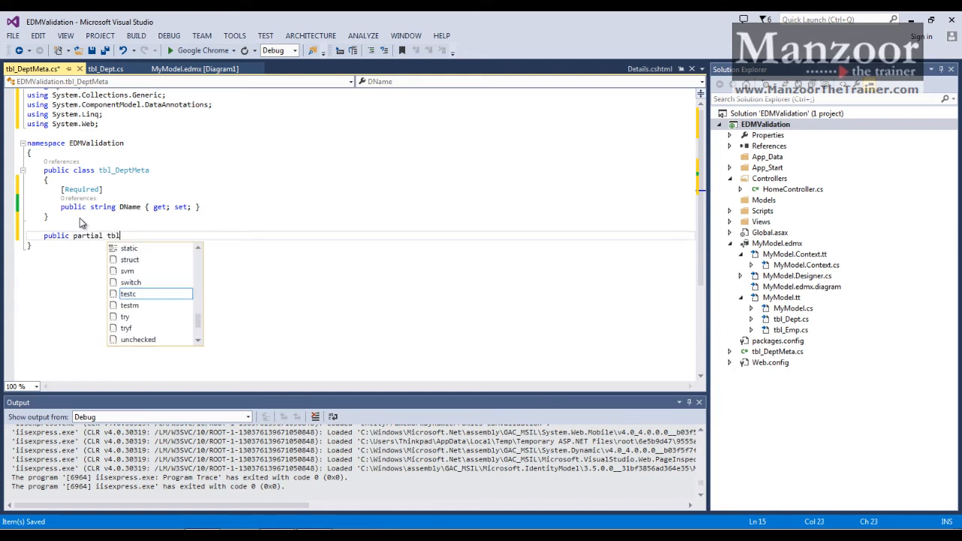
type("_Dept")
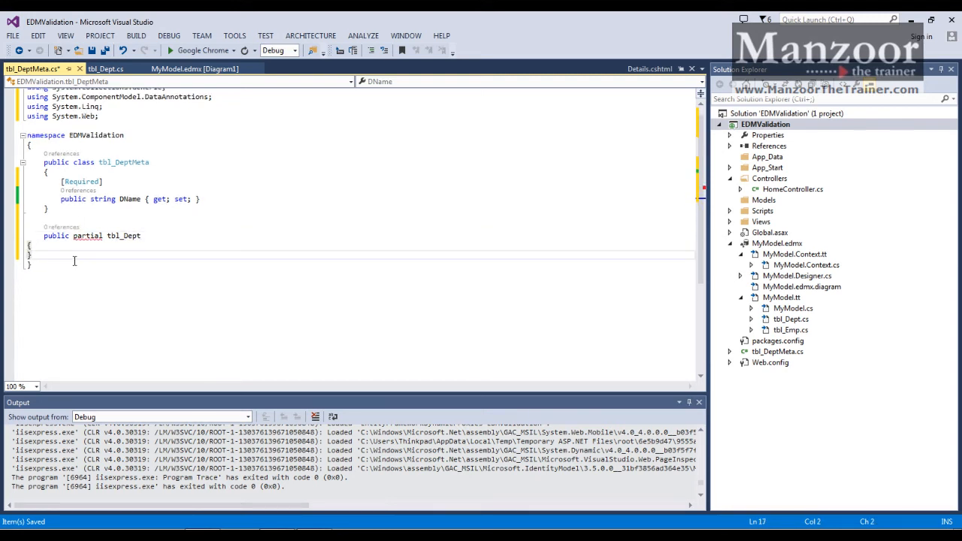
mouse_move(74, 235)
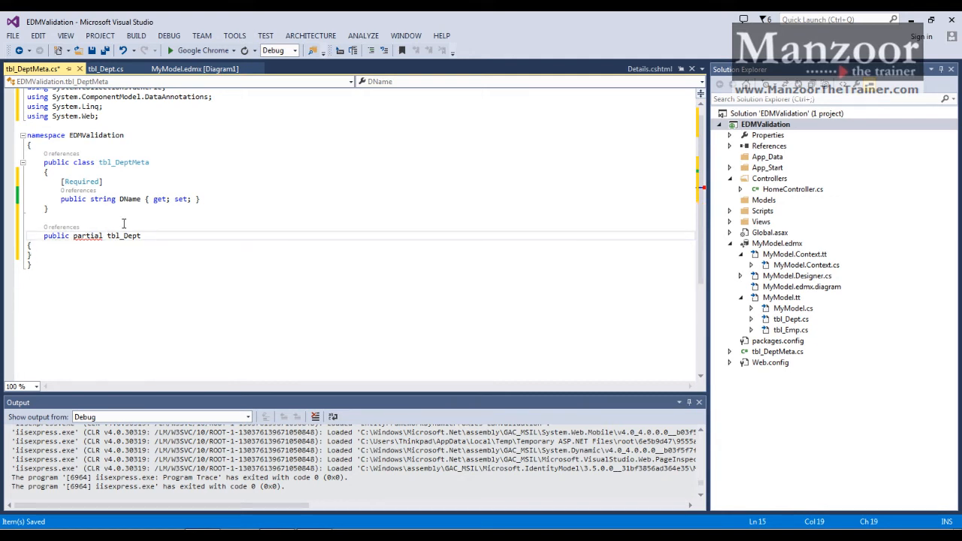
type("class")
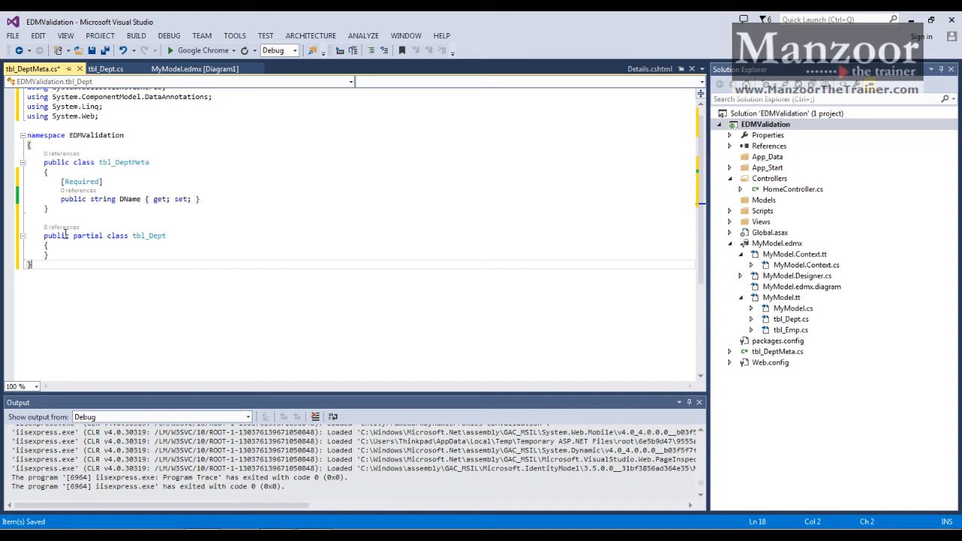
left_click(105, 68)
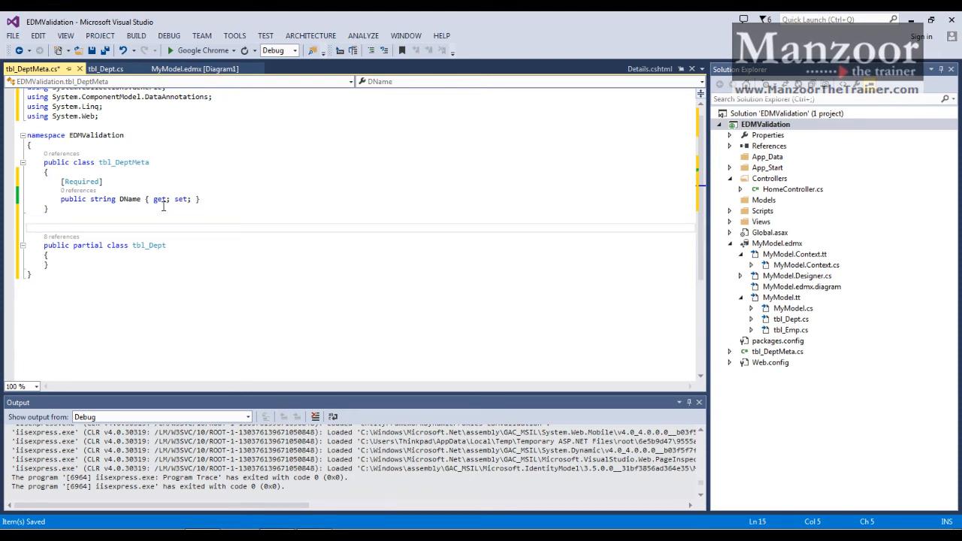
- Add [MetadataTypeAttribute(typeof(tbl_DeptMeta))] above the partial tbl_Dept class
type("[]")
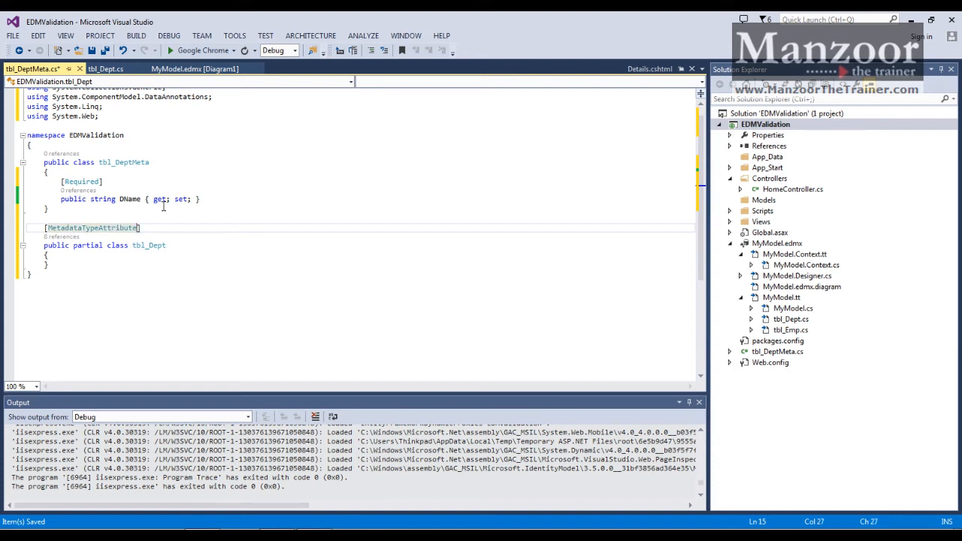
type("(")
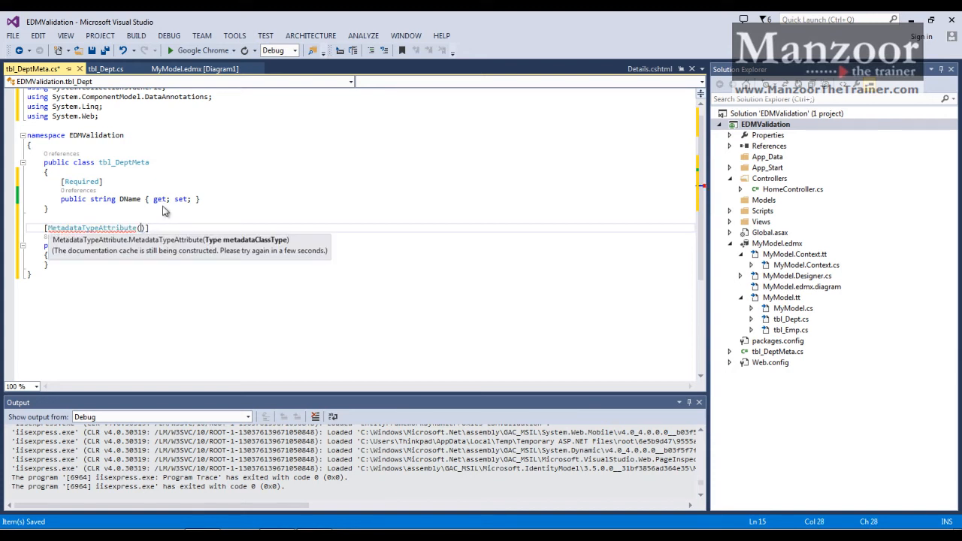
type("tb")
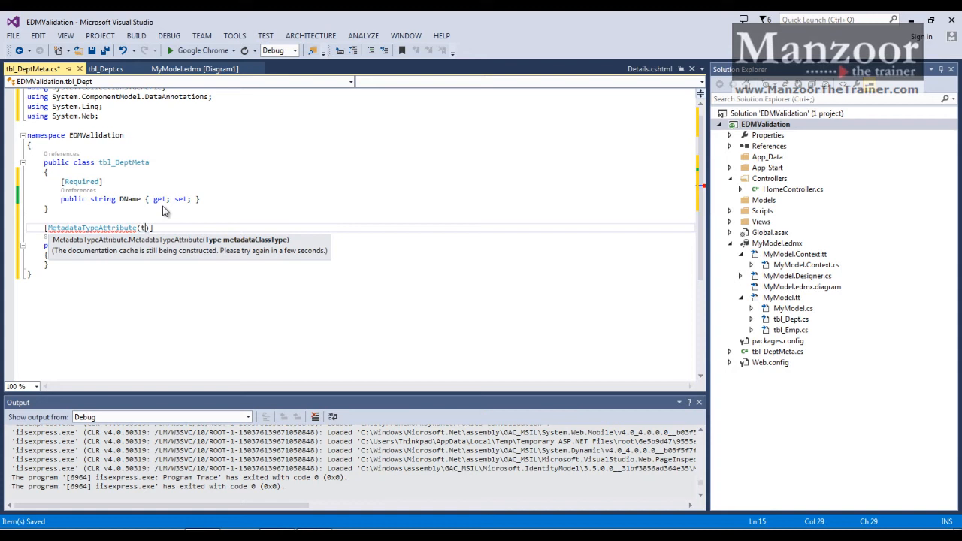
type("ypeof(")
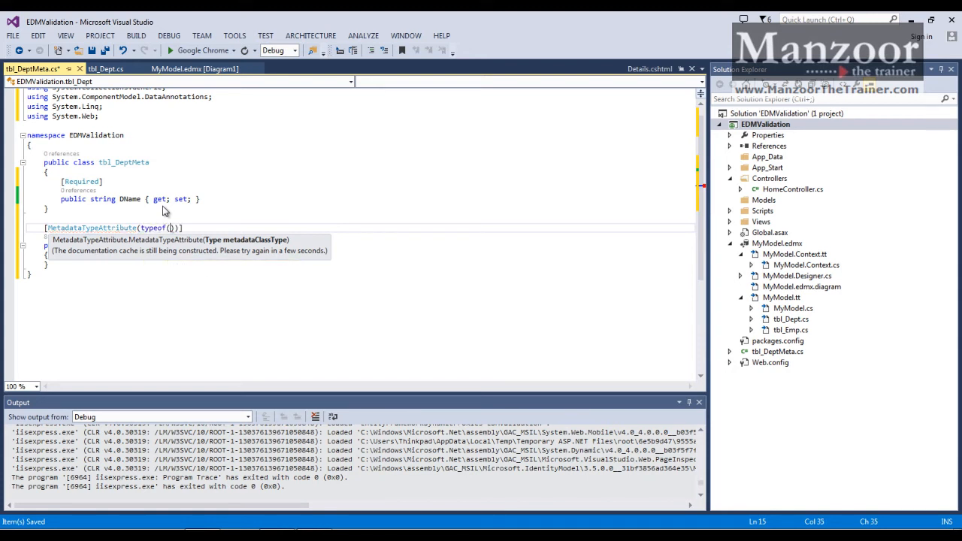
type("tbl_DeptMeta")
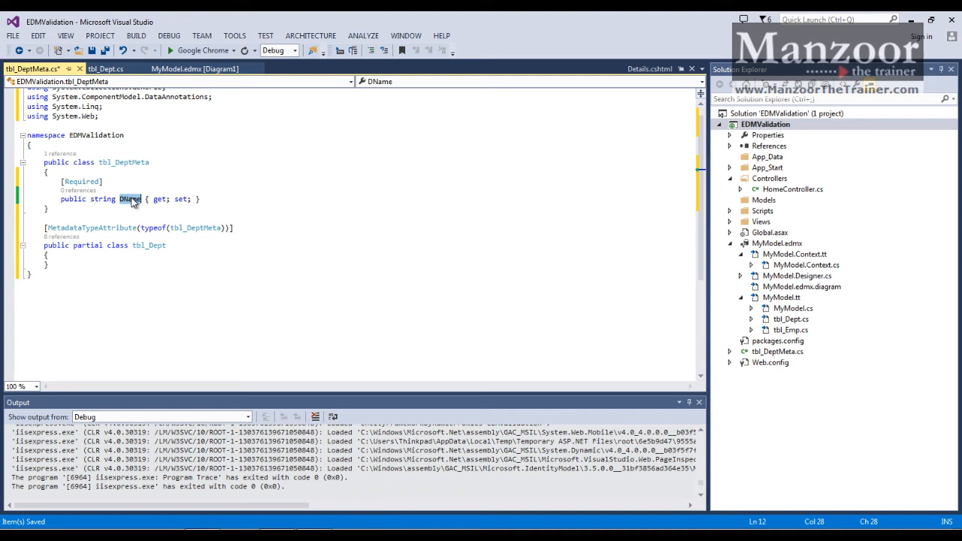
- Run the site and submit the empty department Create form
double_click(148, 245)
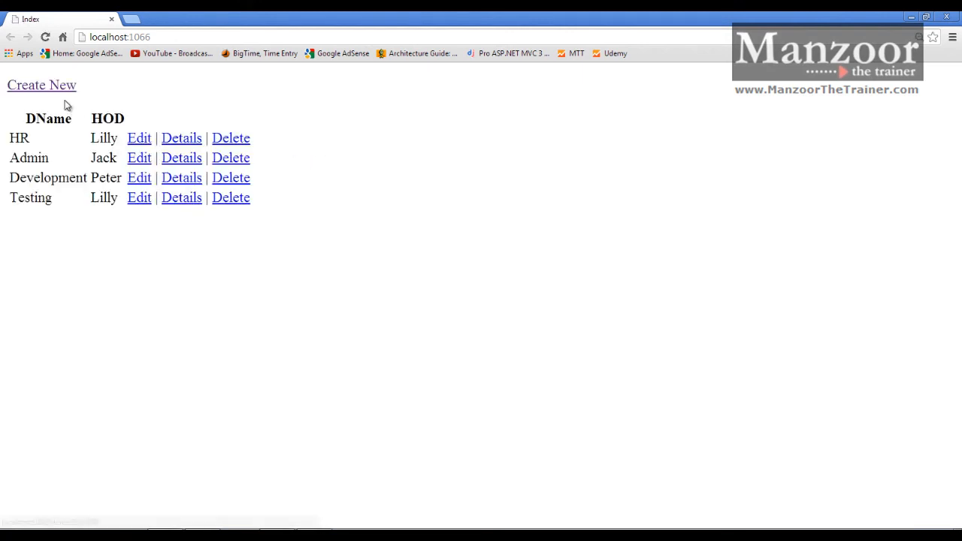
left_click(41, 85)
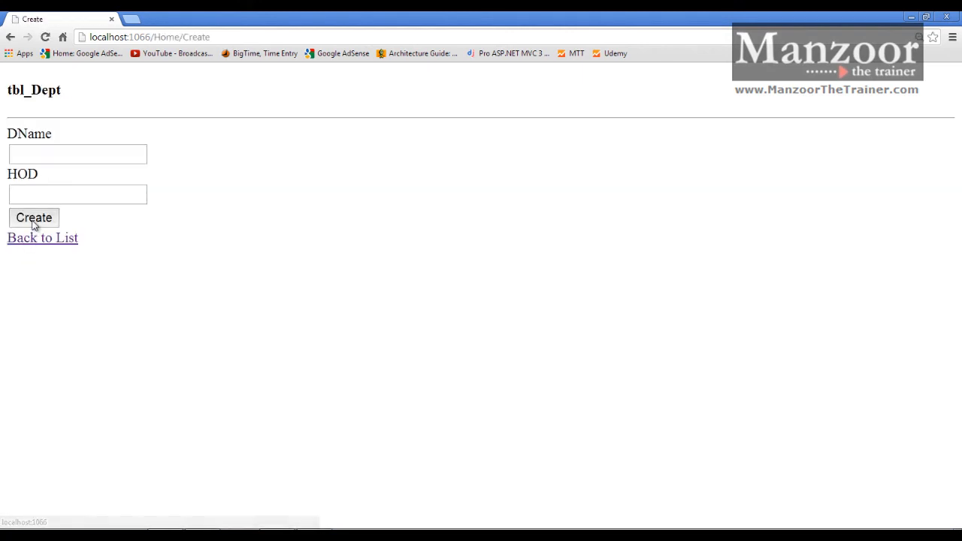
left_click(34, 218)
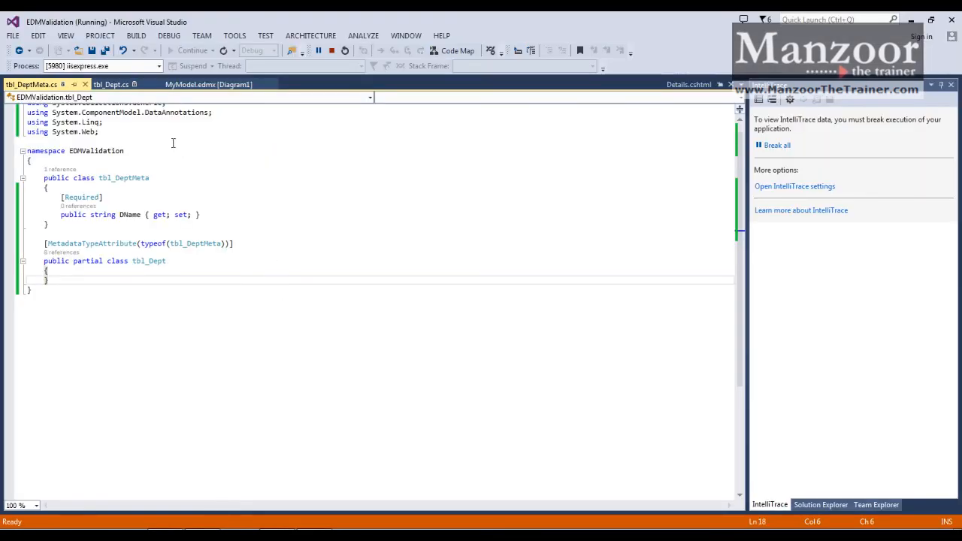
- Copy the HOD property line from tbl_Dept.cs, dismiss the Edit and Continue message, and stop debugging
left_click(110, 84)
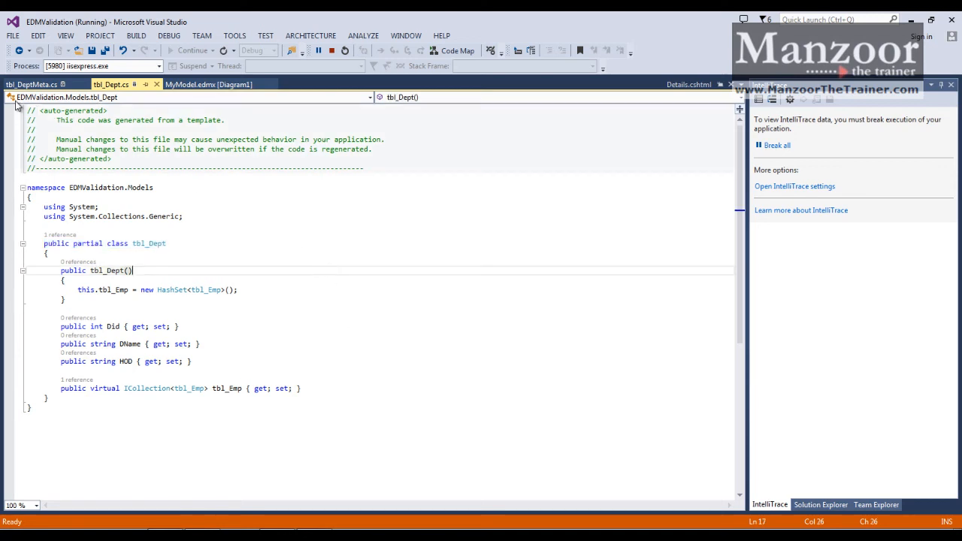
mouse_move(30, 84)
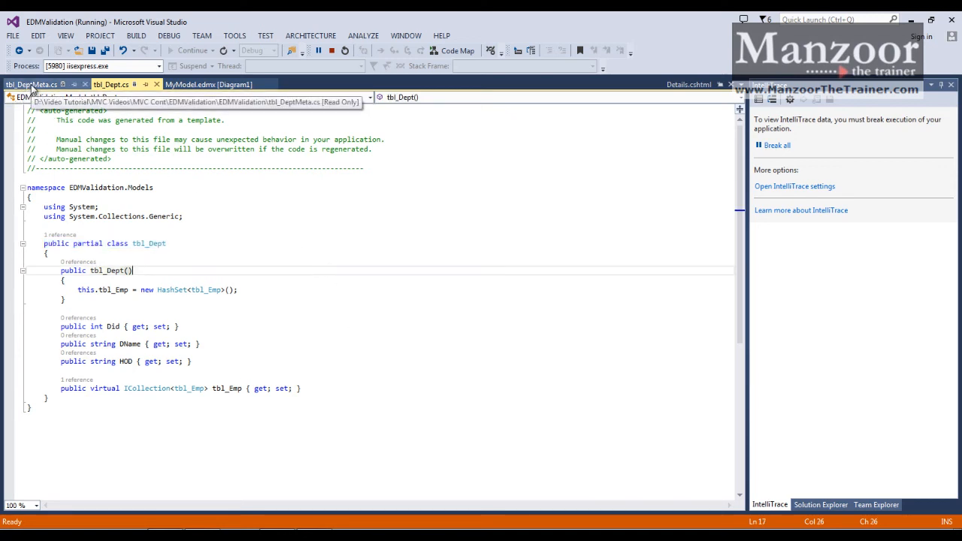
left_click(31, 84)
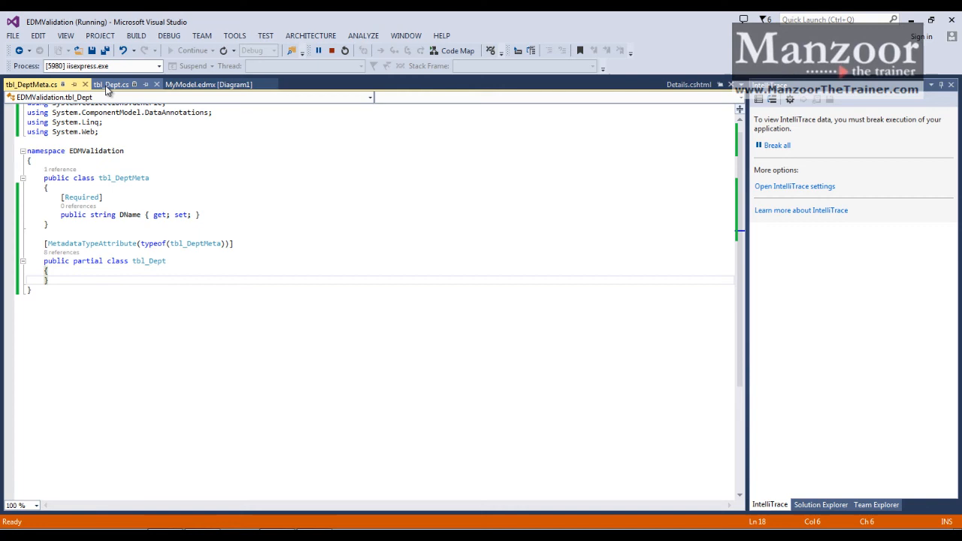
left_click(110, 84)
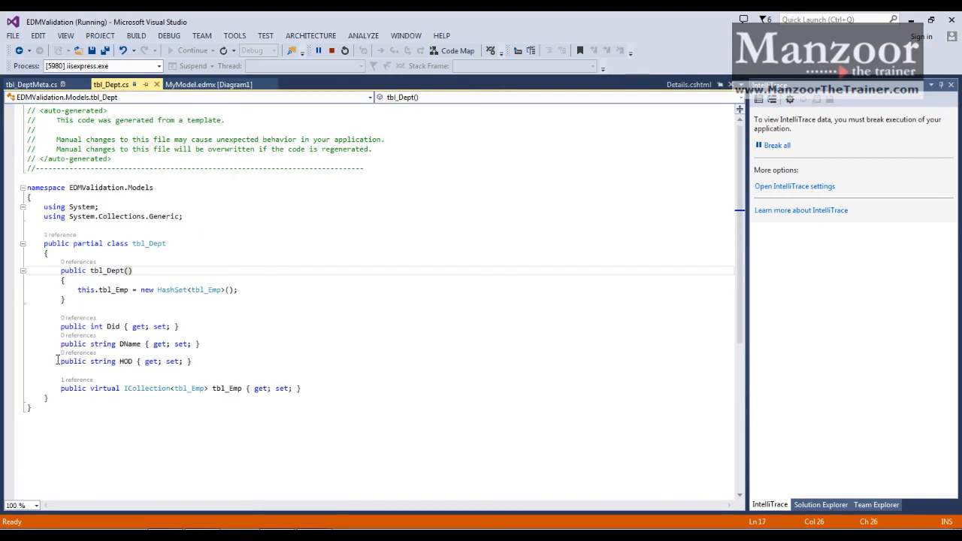
triple_click(125, 361)
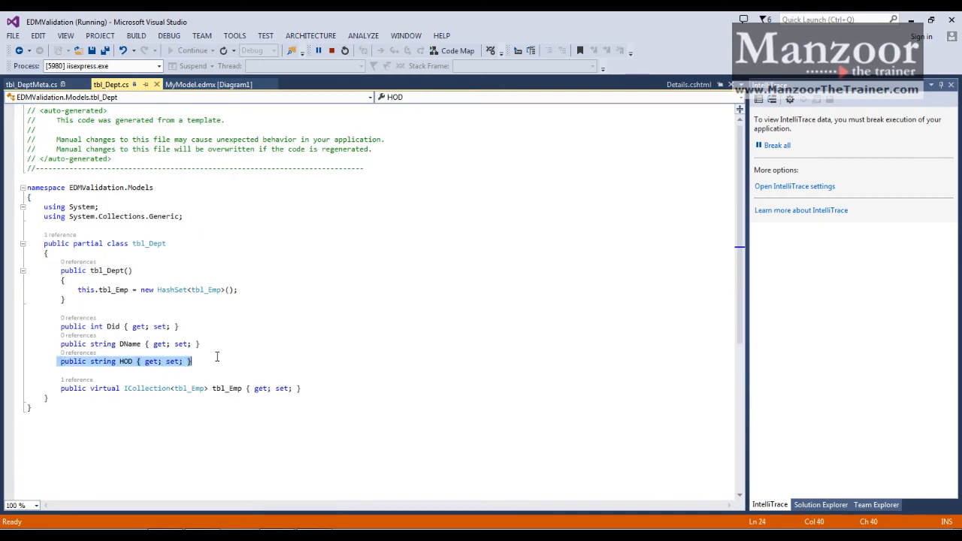
mouse_move(161, 308)
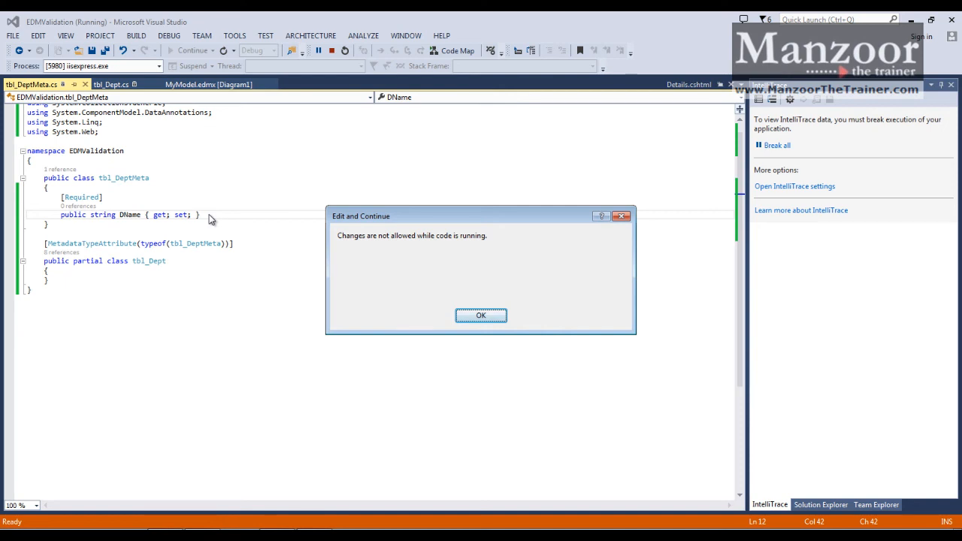
left_click(480, 315)
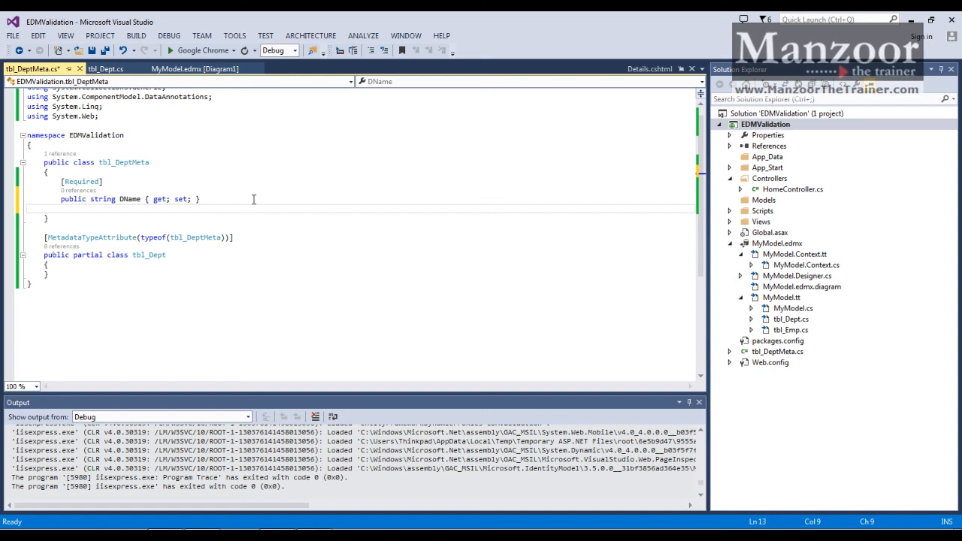
- Paste 'public string HOD { get; set; }' under DName and mark it [Required]
type("public string HOD { get; set; }")
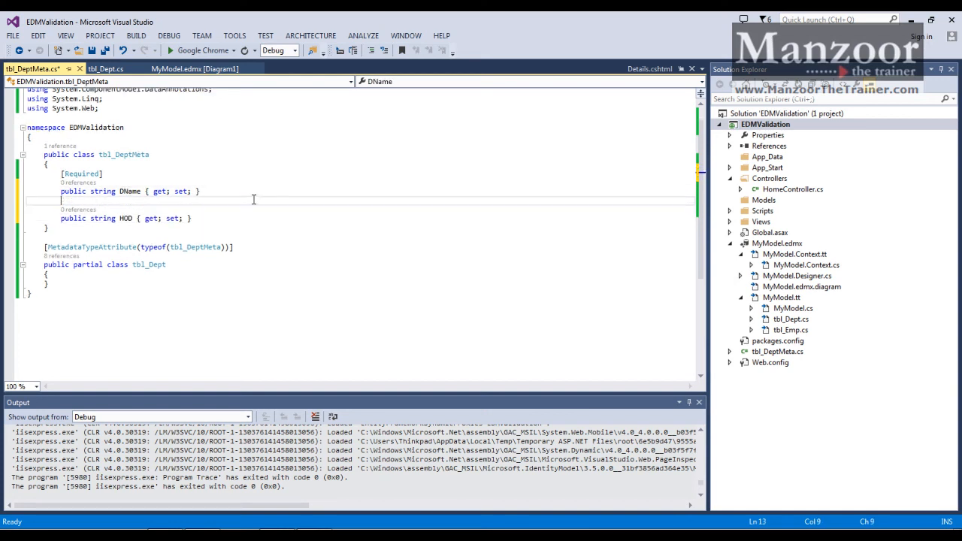
type("[Req]")
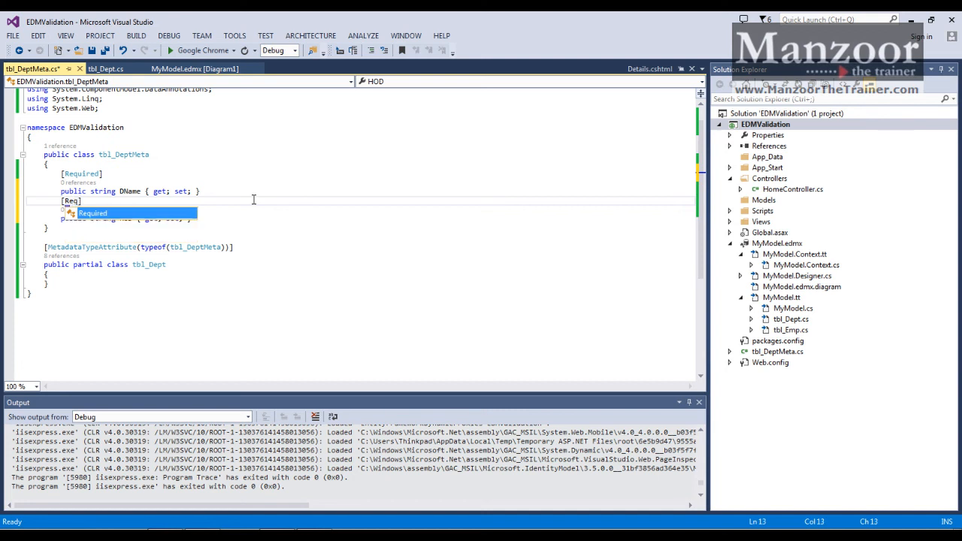
key("Tab")
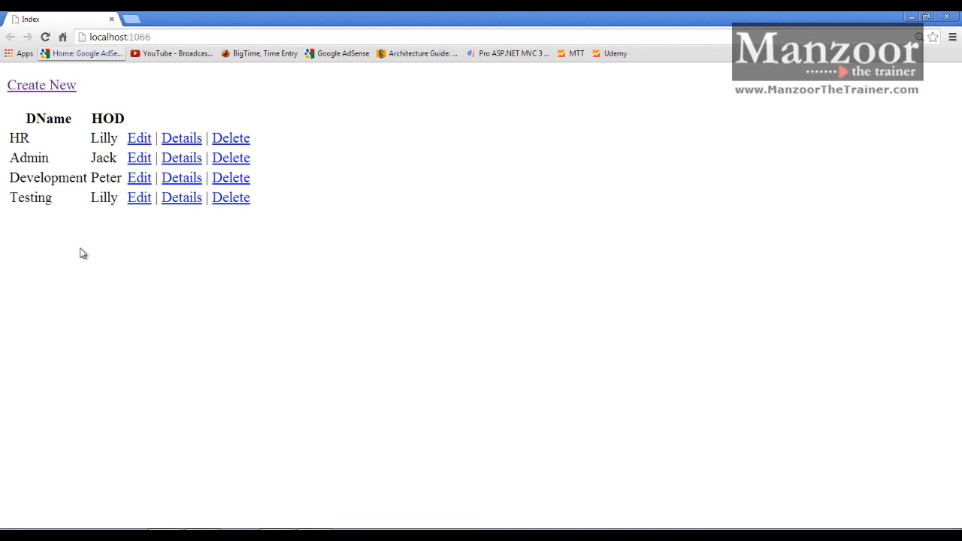
- Submit a blank Create New department form and focus the empty DName textbox
left_click(41, 85)
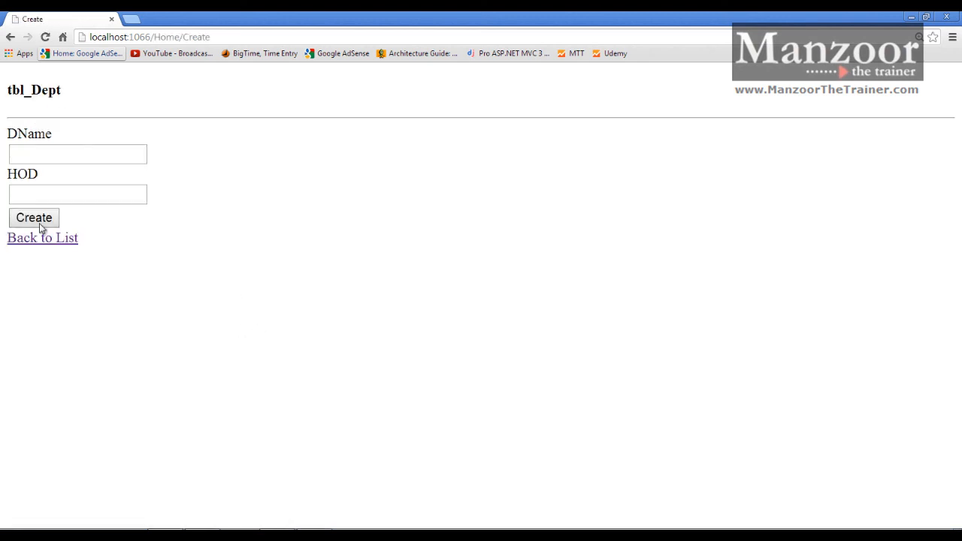
left_click(34, 218)
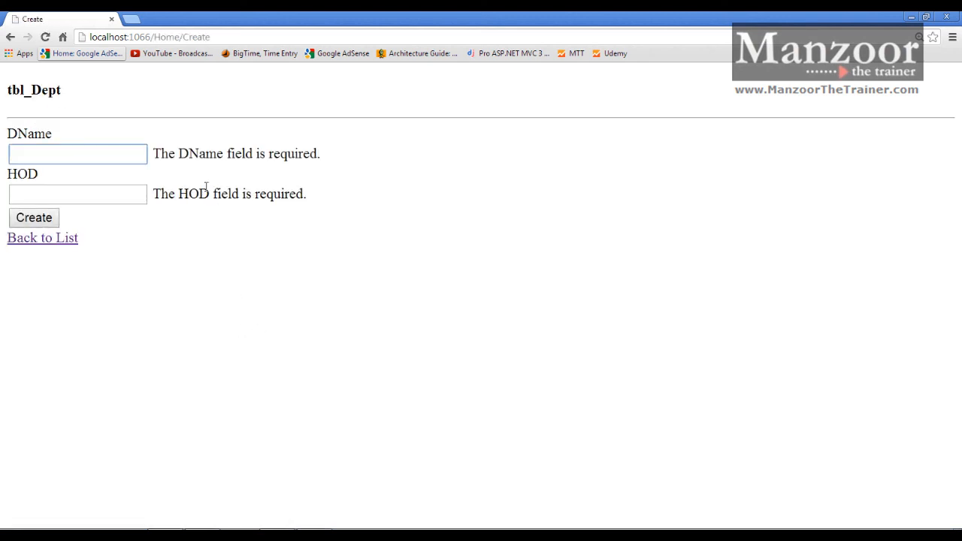
left_click(77, 154)
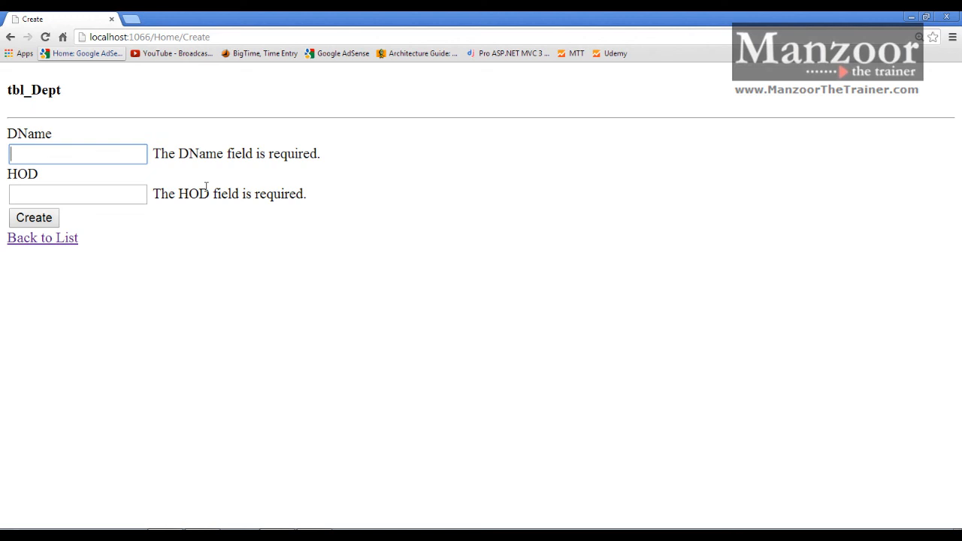